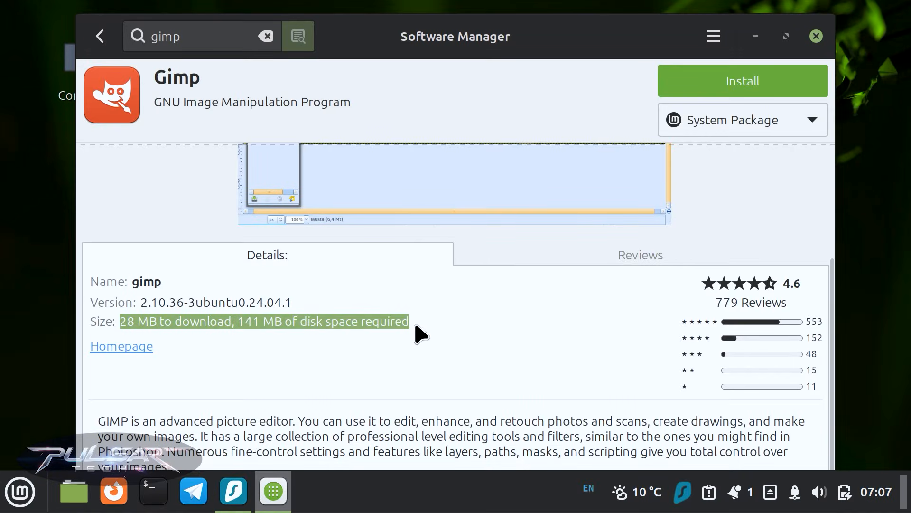
- View GIMP's manual install commands, choose the Flatpak (Flathub) source and install it
left_click(742, 80)
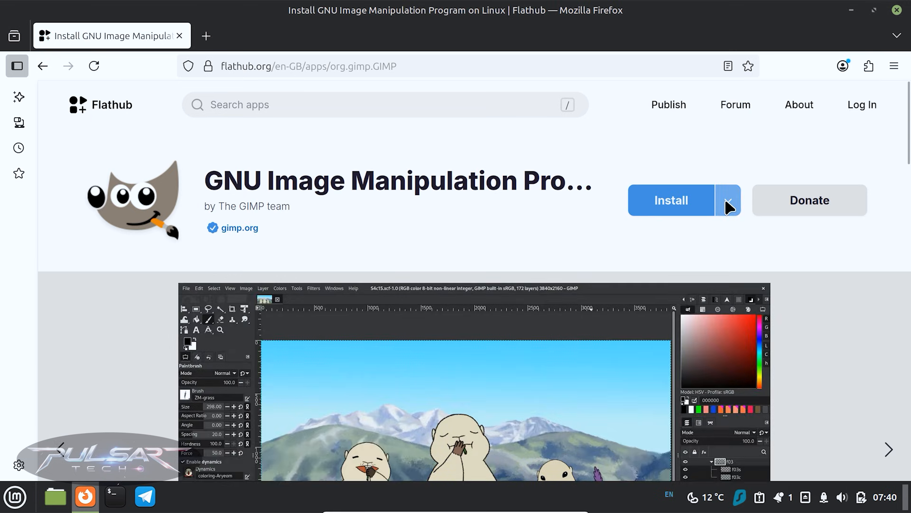
left_click(727, 200)
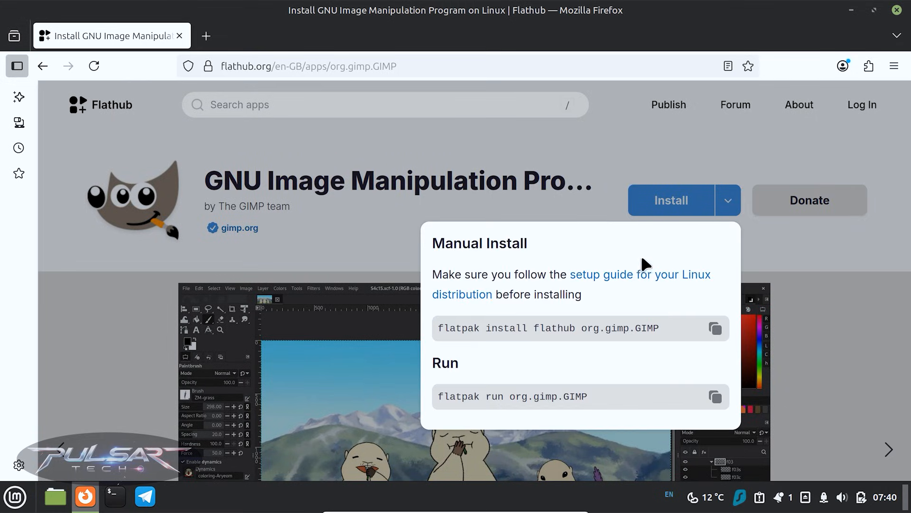
mouse_move(564, 330)
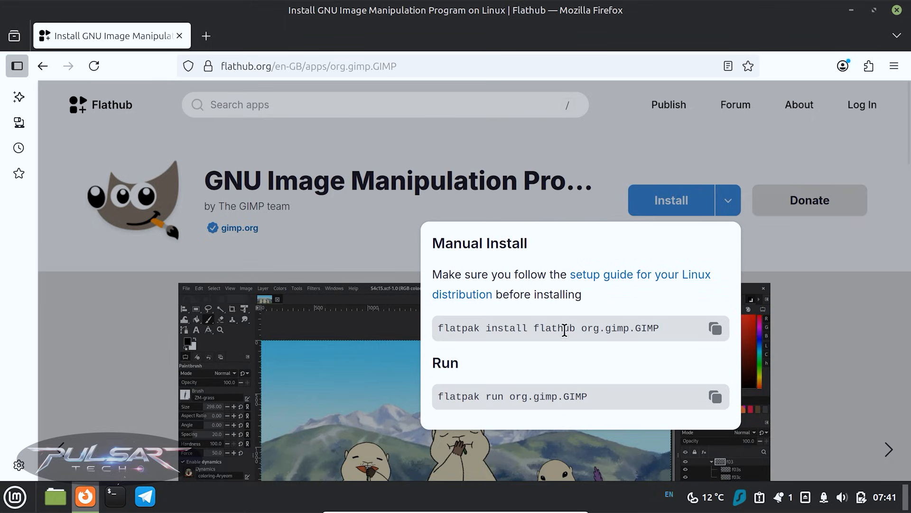
left_click(716, 328)
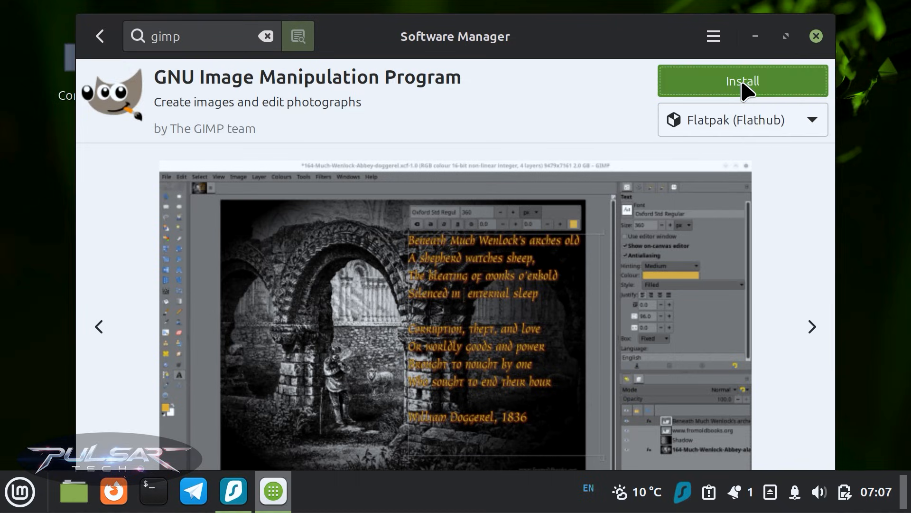
left_click(742, 81)
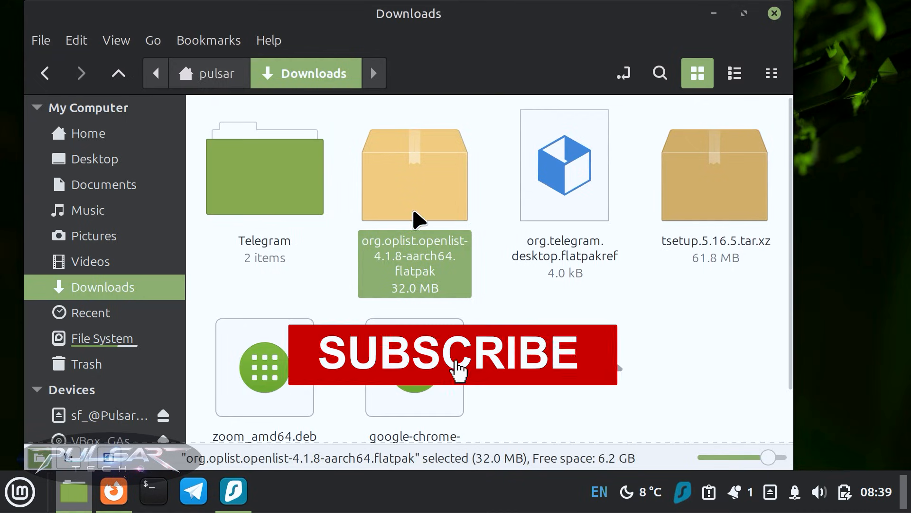
mouse_move(401, 186)
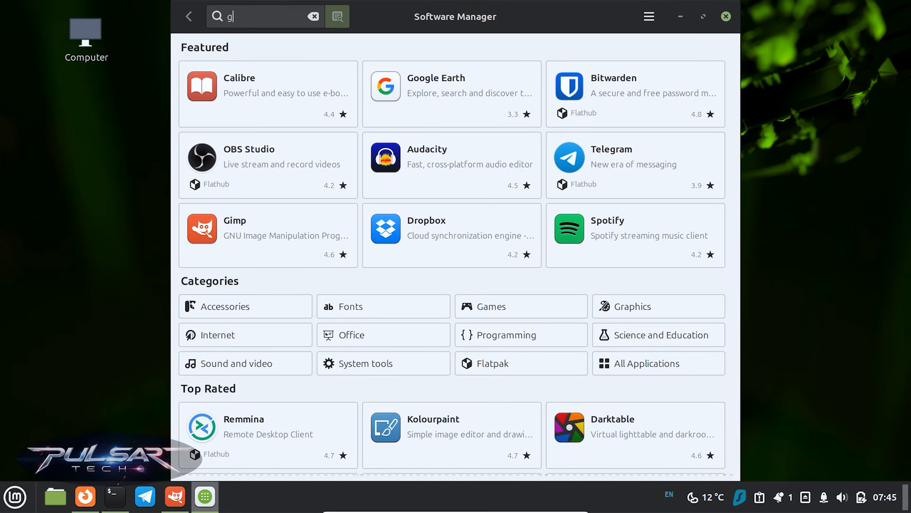
- Search for gimp and select the Flathub GNU Image Manipulation Program result
type("imp")
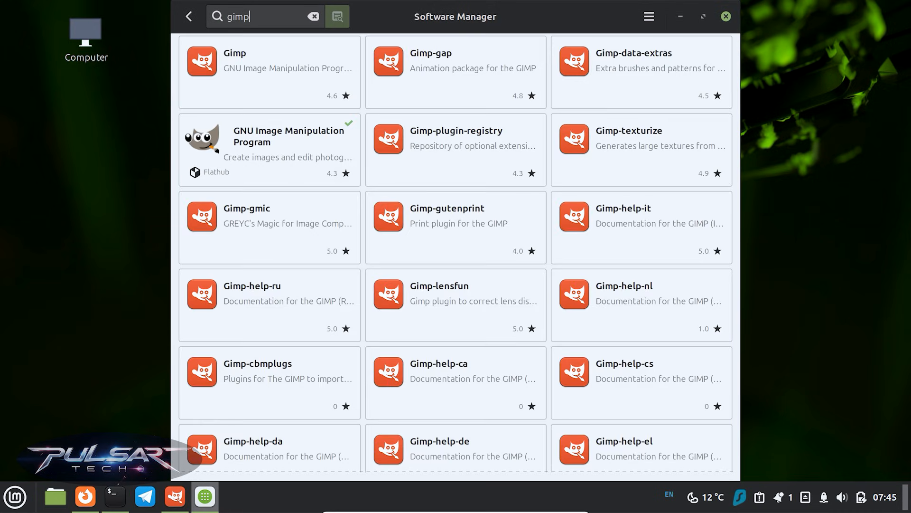
mouse_move(256, 145)
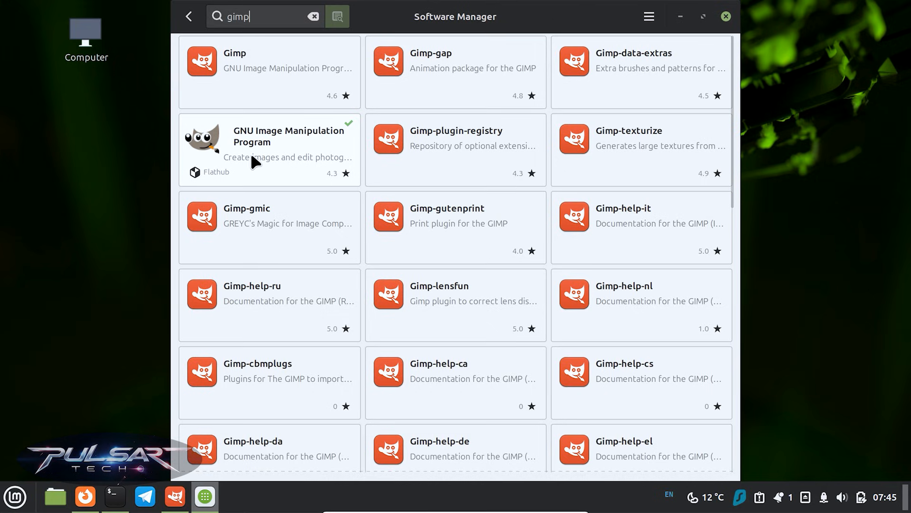
left_click(269, 142)
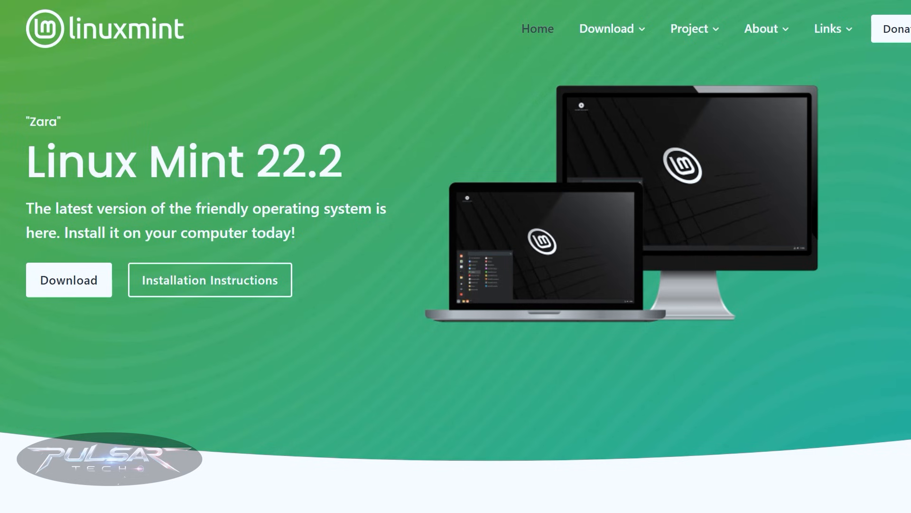
- Show the Flathub GIMP details: org.gimp.GIMP, version 3.0.6, 256 MB, stable branch
scroll("down", 3)
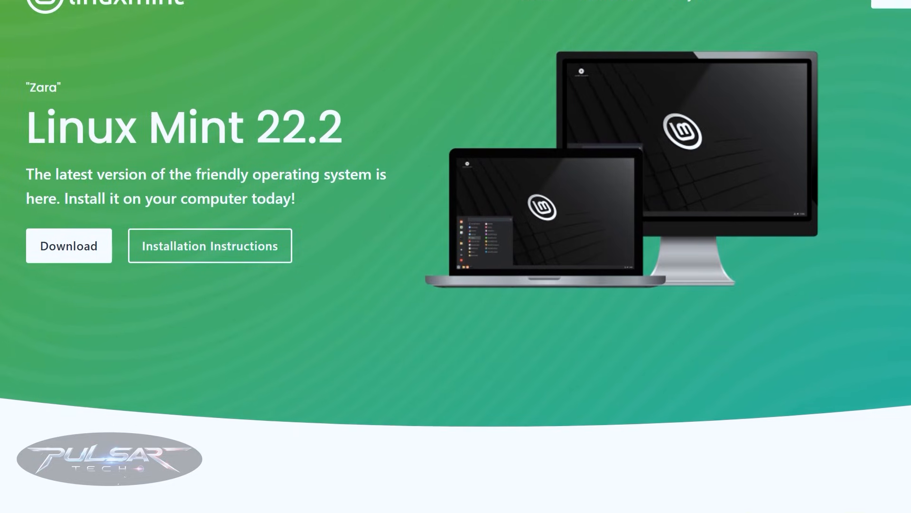
scroll("down", 3)
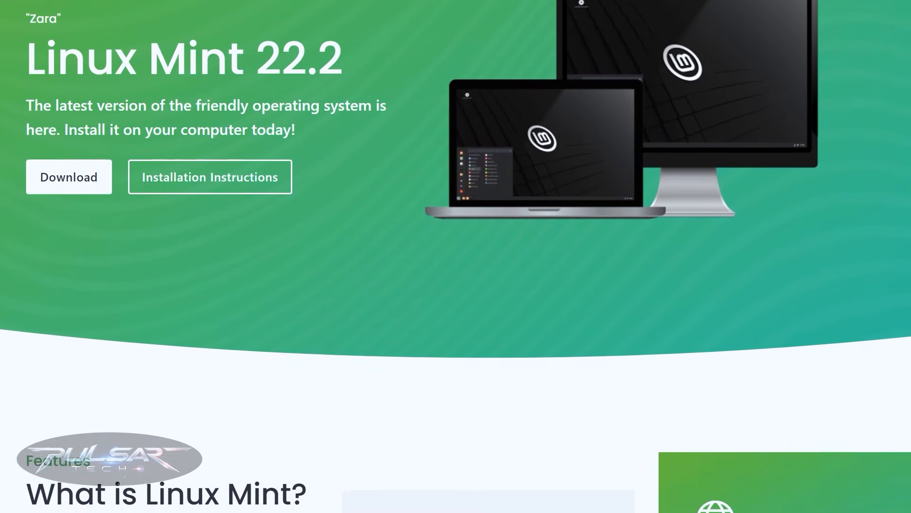
scroll("down", 3)
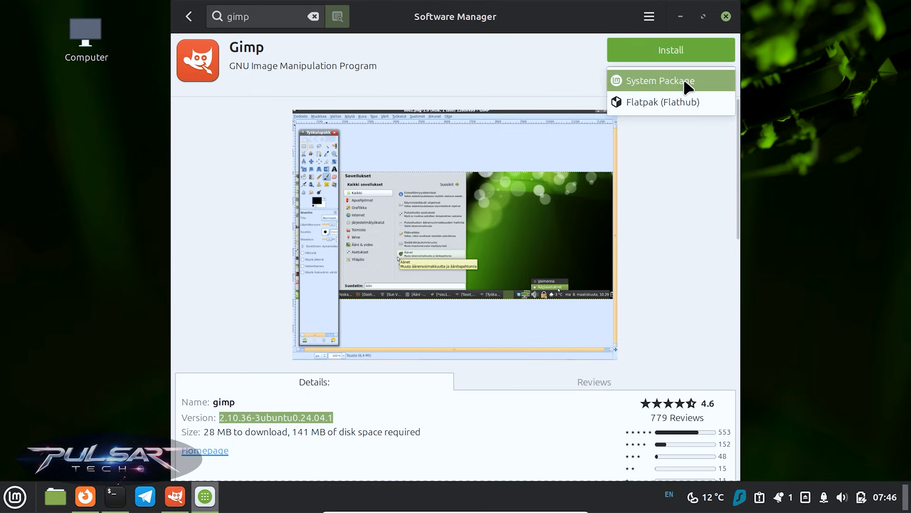
left_click(662, 102)
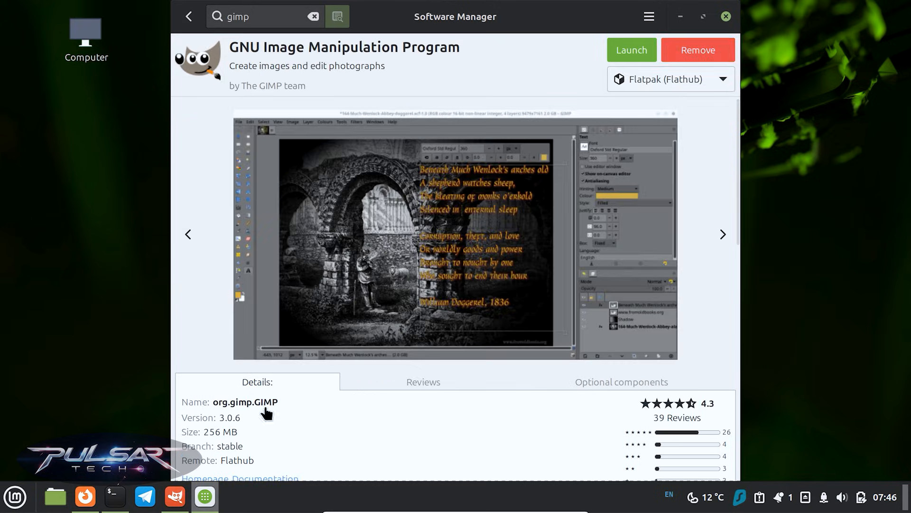
scroll("down", 3)
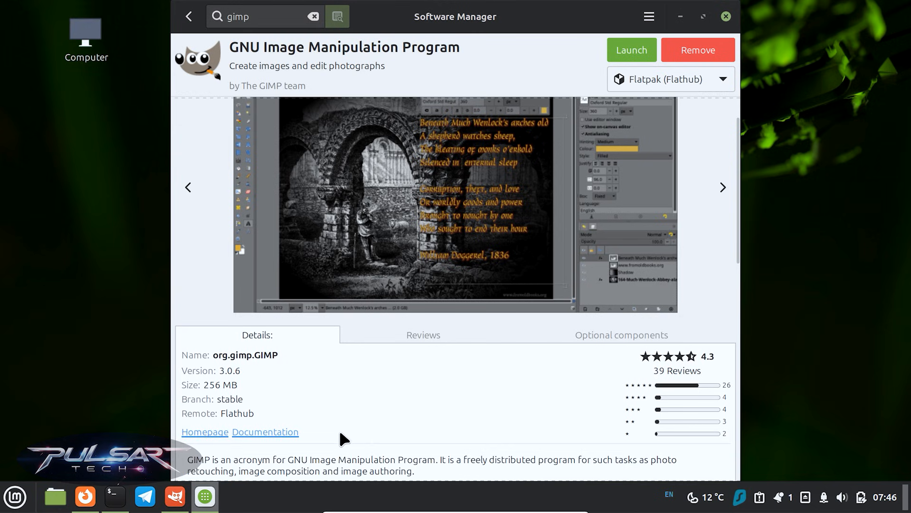
scroll("down", 3)
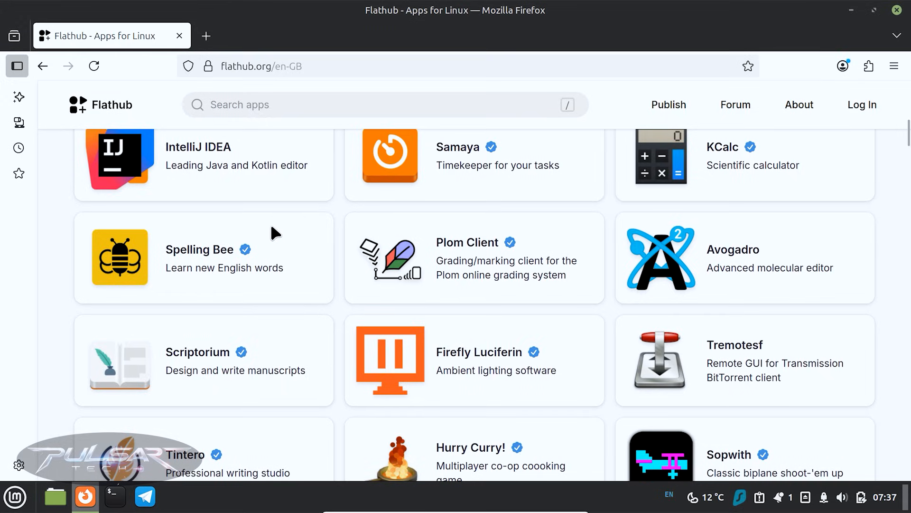
scroll("down", 3)
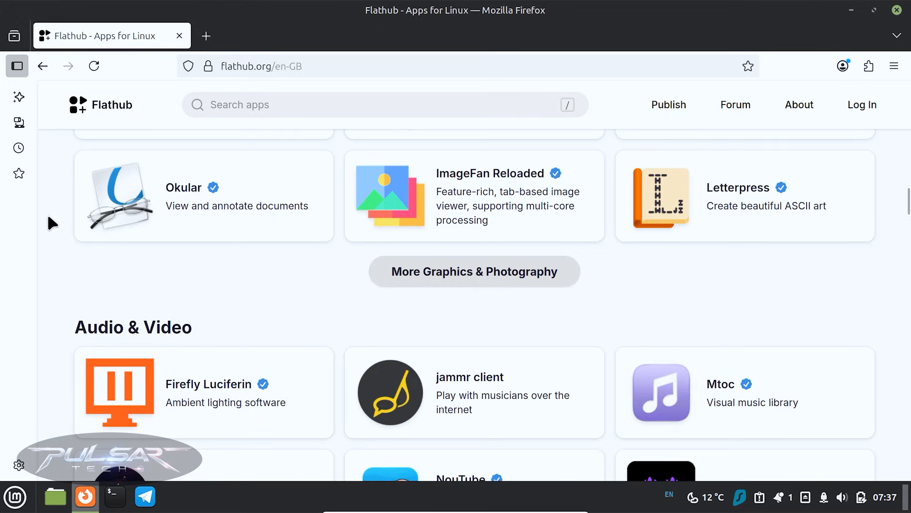
scroll("up", 3)
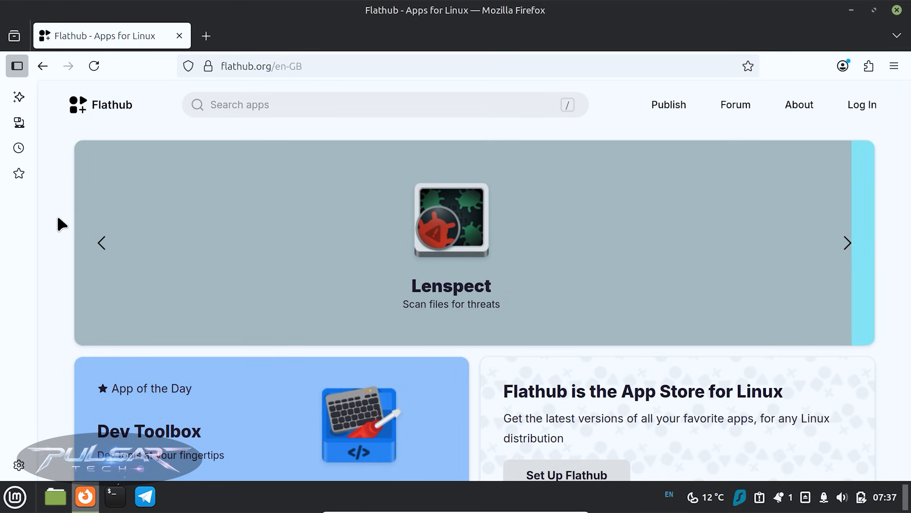
scroll("down", 3)
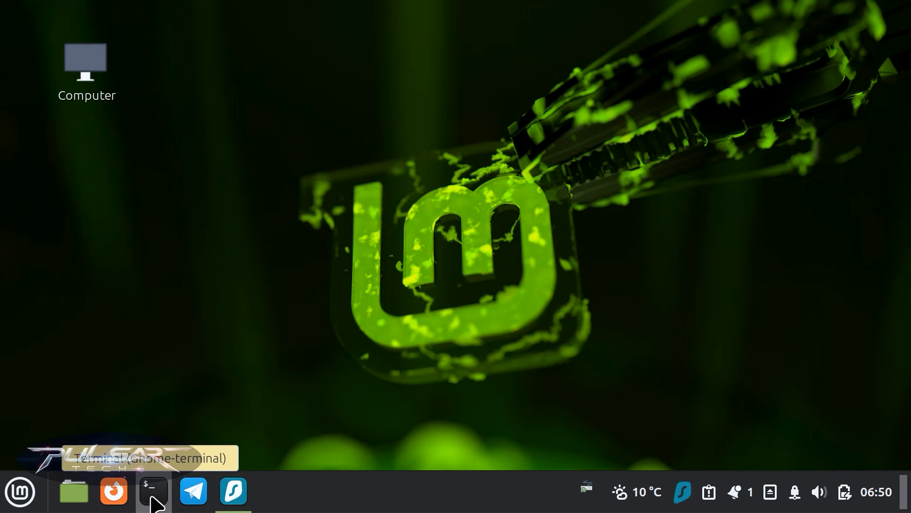
- Run flatpak remote-add --if-not-exists flathub with the Flathub repo URL, then close the terminal
left_click(153, 490)
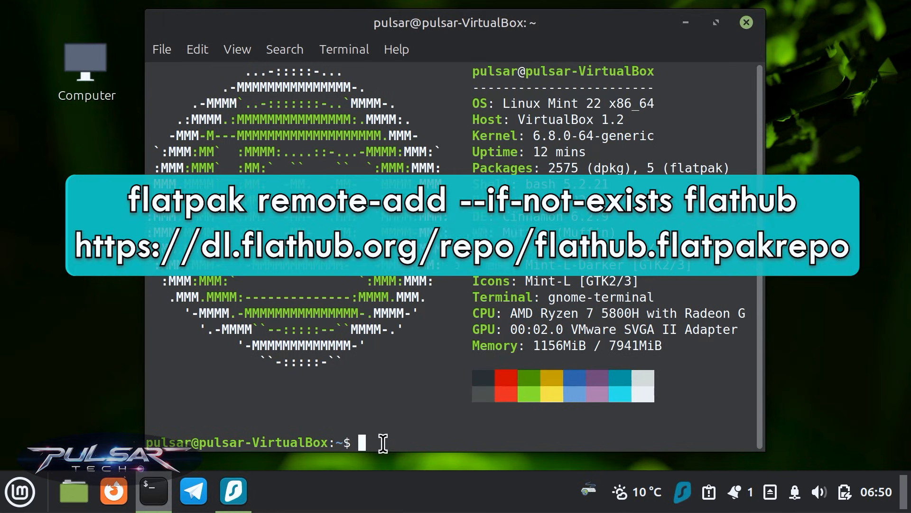
type("flatpak remote-add --if-not-exists flathub https://dl.flathub.org/repo/flathub.flatpakrepo")
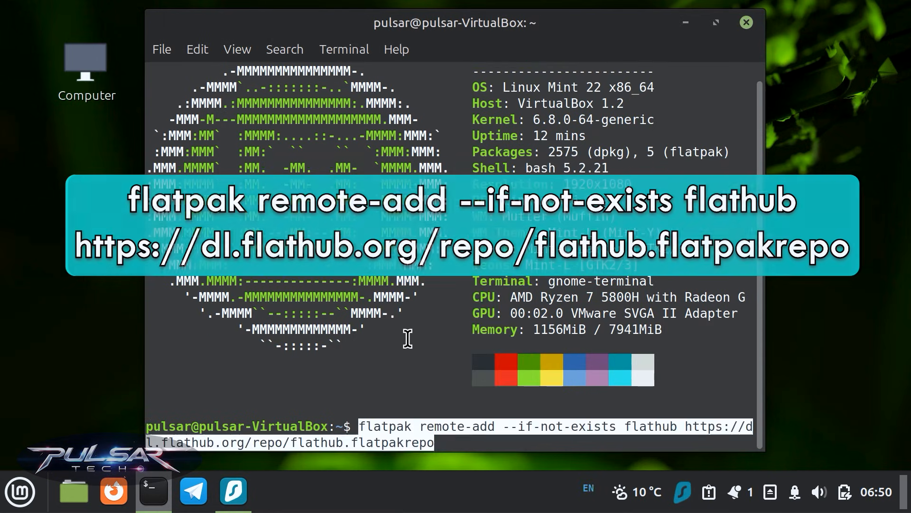
key("Return")
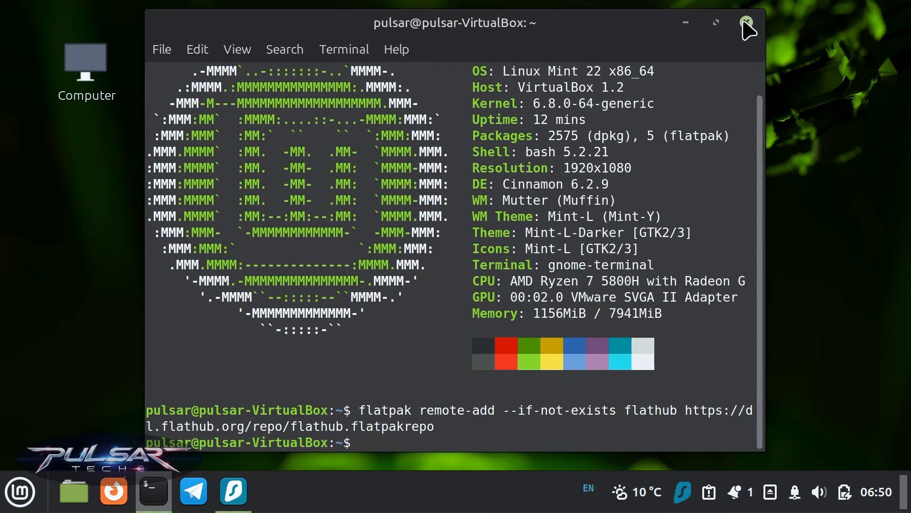
left_click(746, 23)
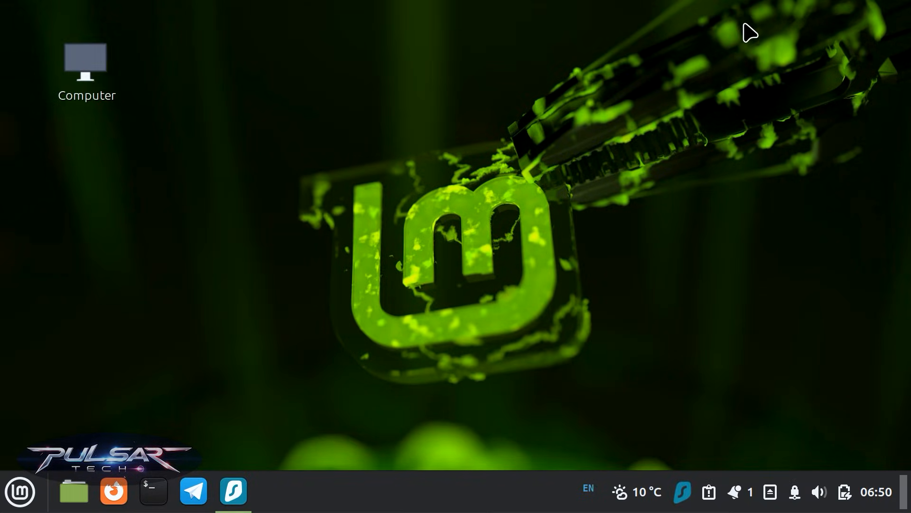
mouse_move(782, 253)
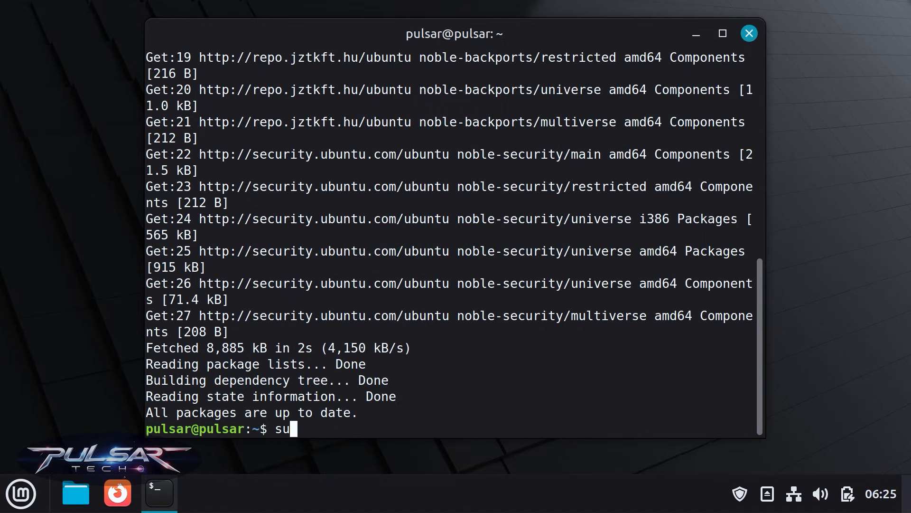
- Run sudo apt install btop at the terminal prompt
type("do apt")
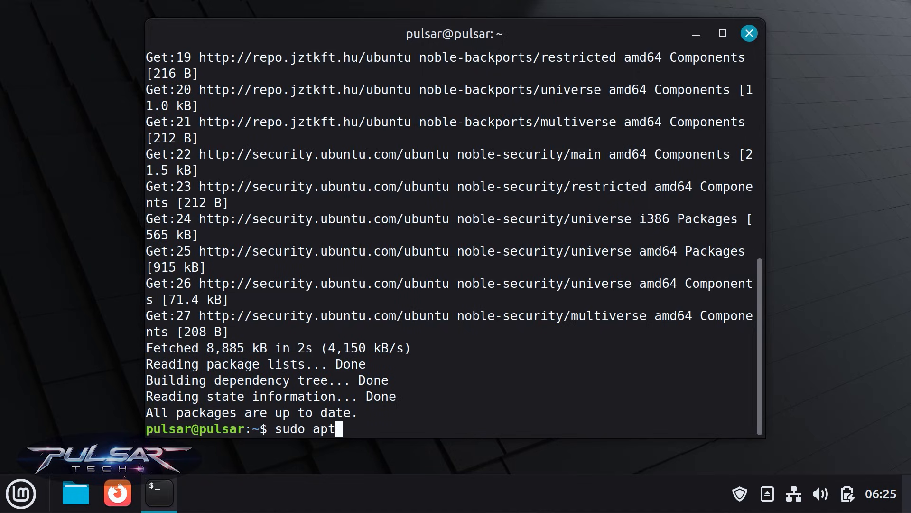
type("install")
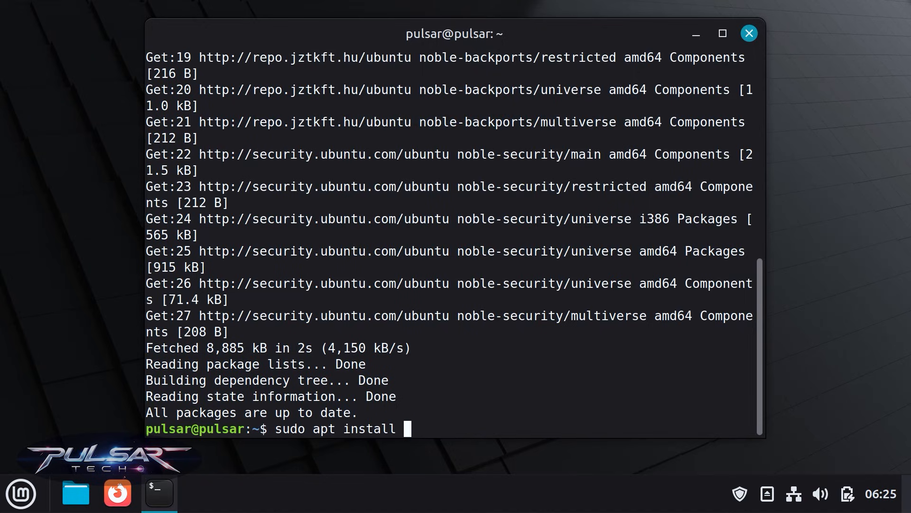
type("btop")
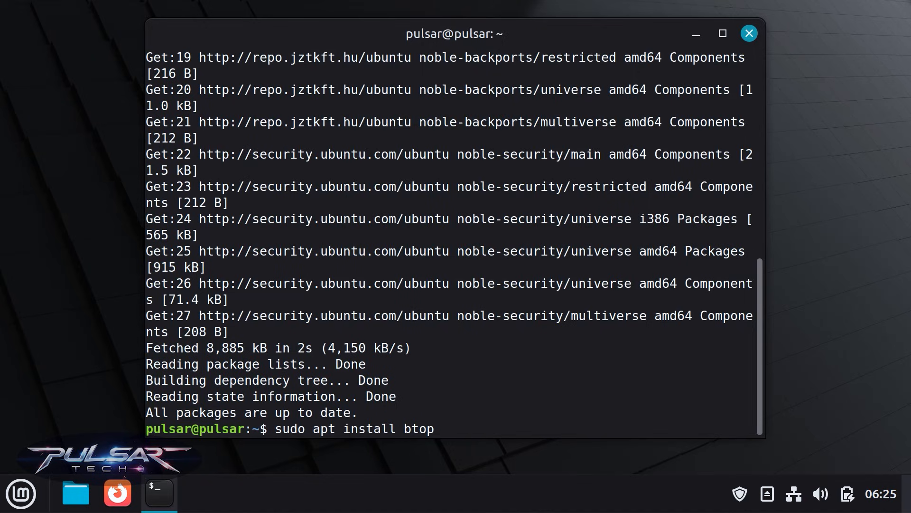
key("Return")
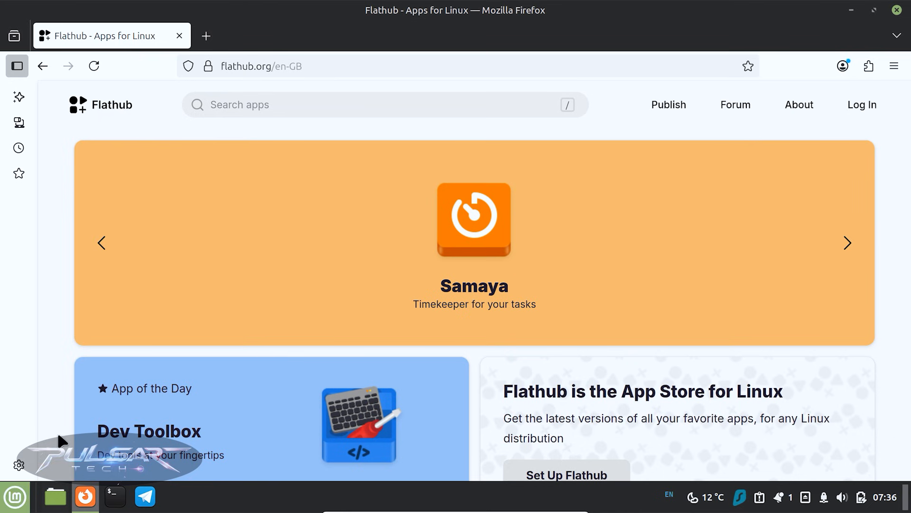
mouse_move(62, 329)
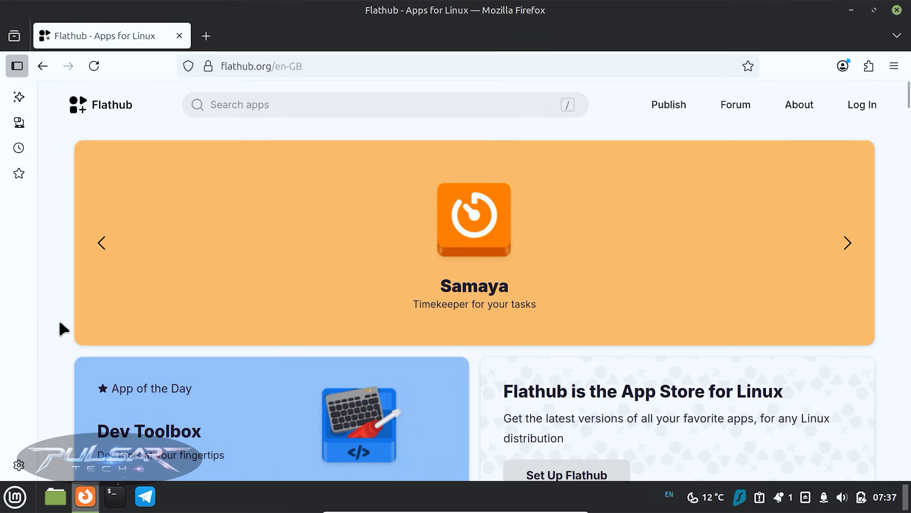
mouse_move(62, 189)
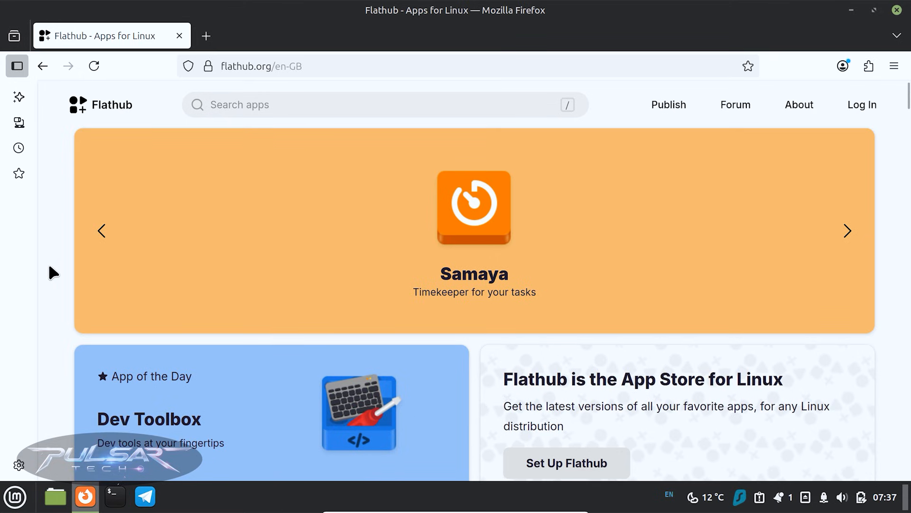
scroll("down", 3)
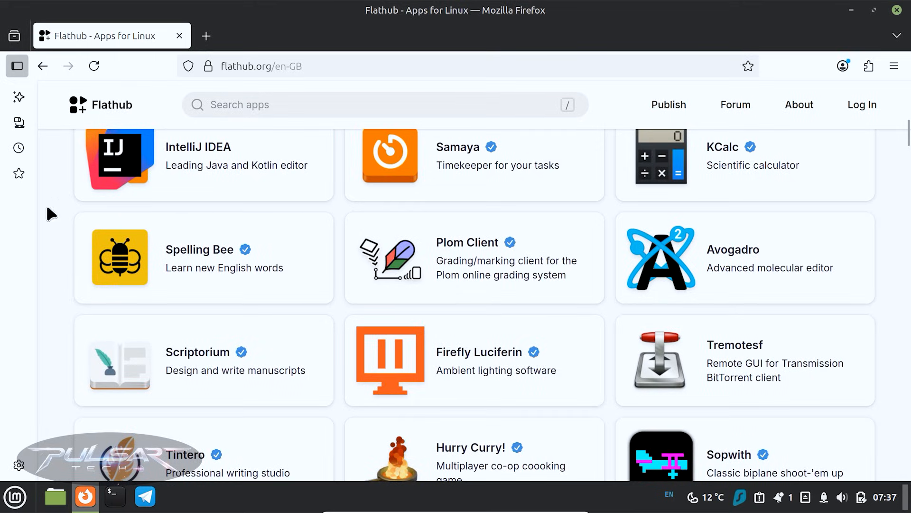
scroll("down", 3)
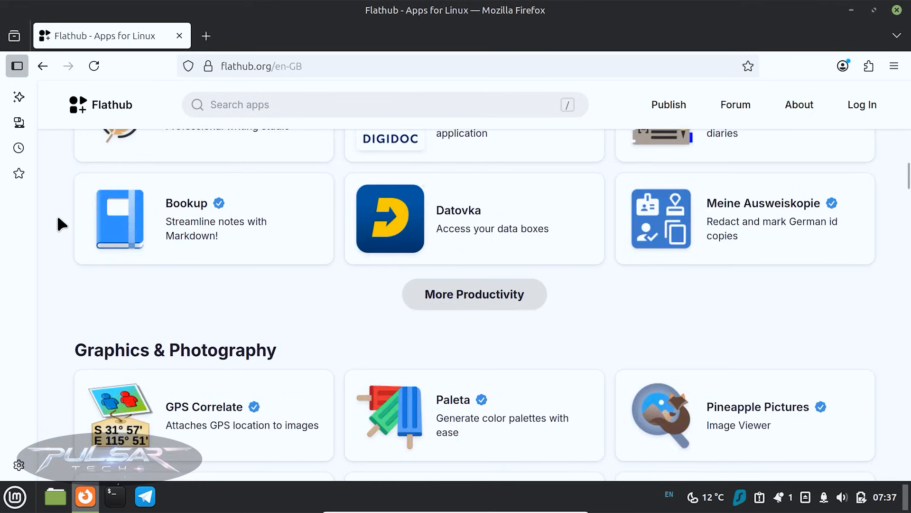
scroll("up", 3)
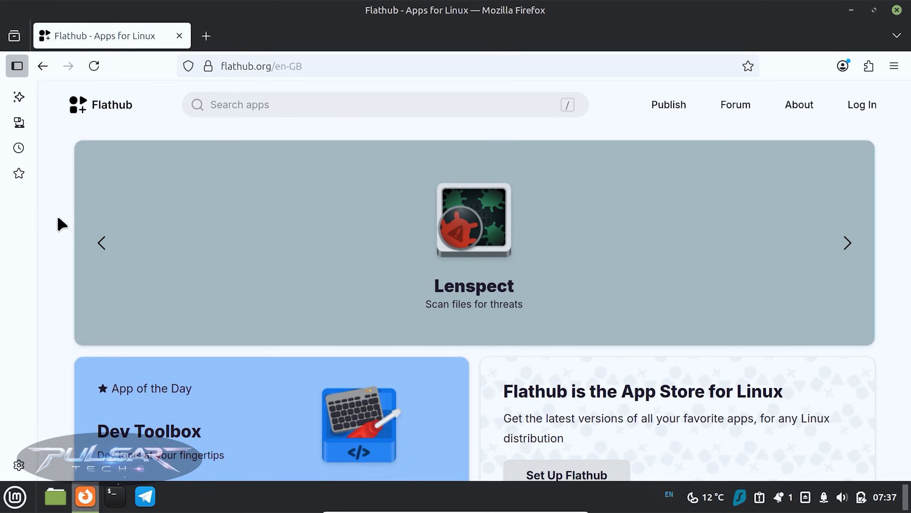
scroll("down", 3)
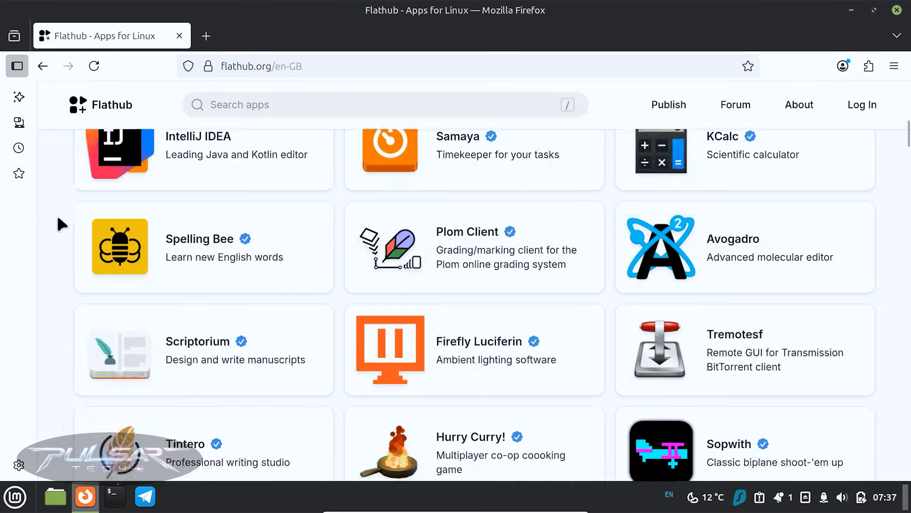
scroll("down", 3)
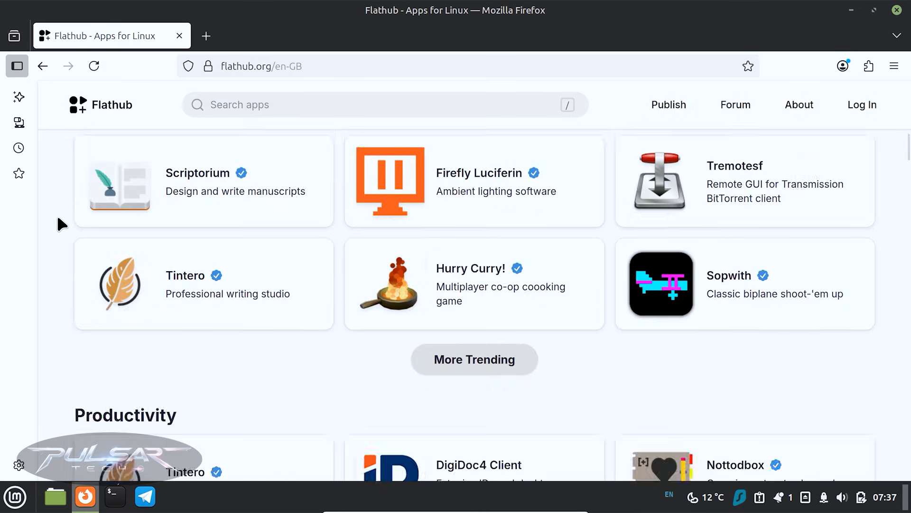
scroll("down", 3)
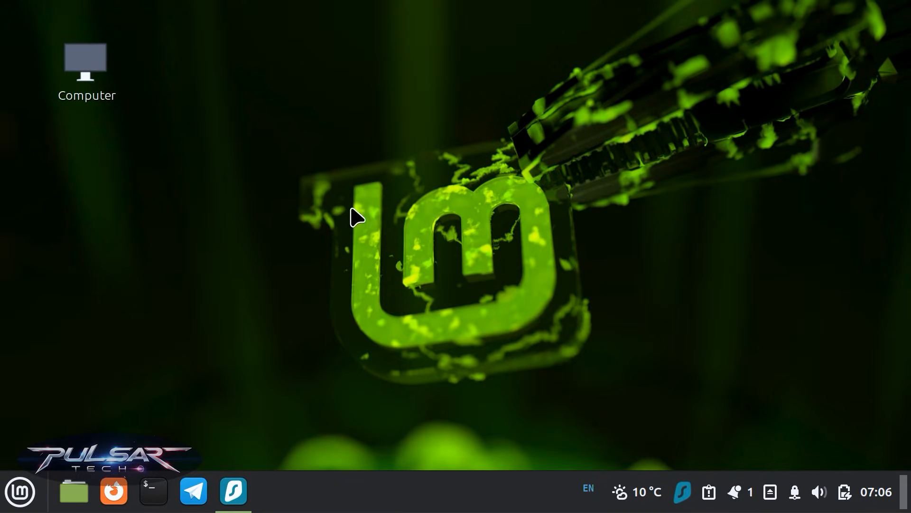
mouse_move(20, 491)
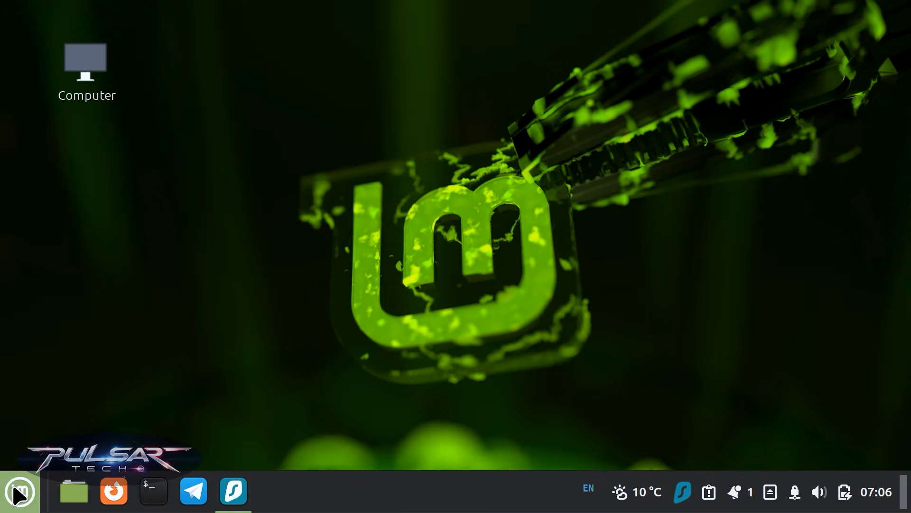
- Launch Software Manager from the Mint menu and search for gimp
left_click(21, 491)
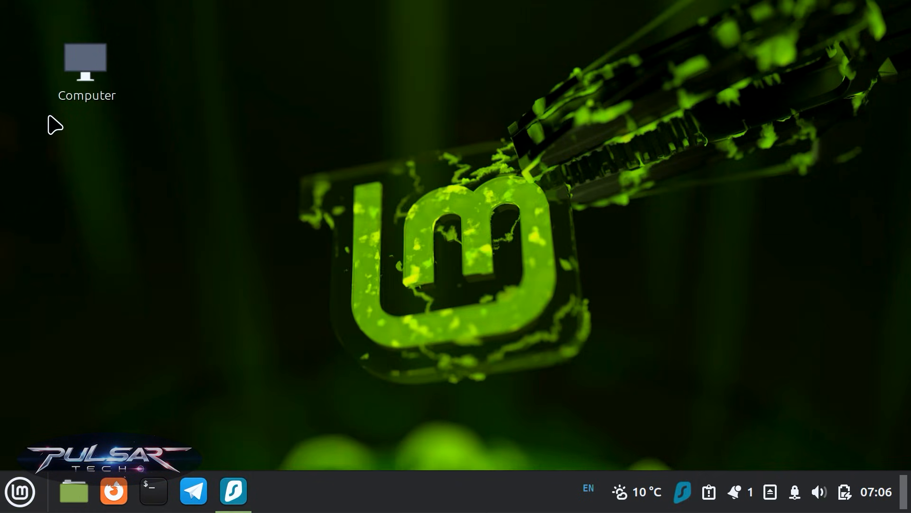
left_click(274, 491)
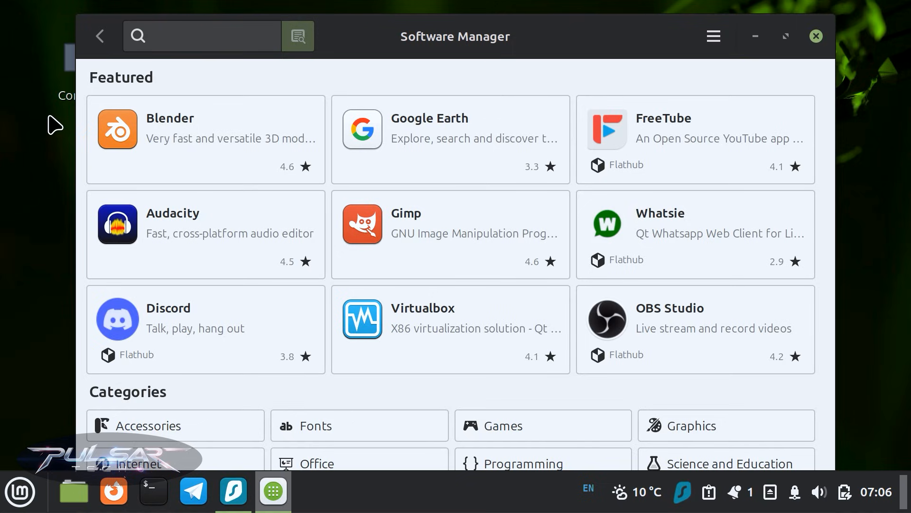
left_click(201, 36)
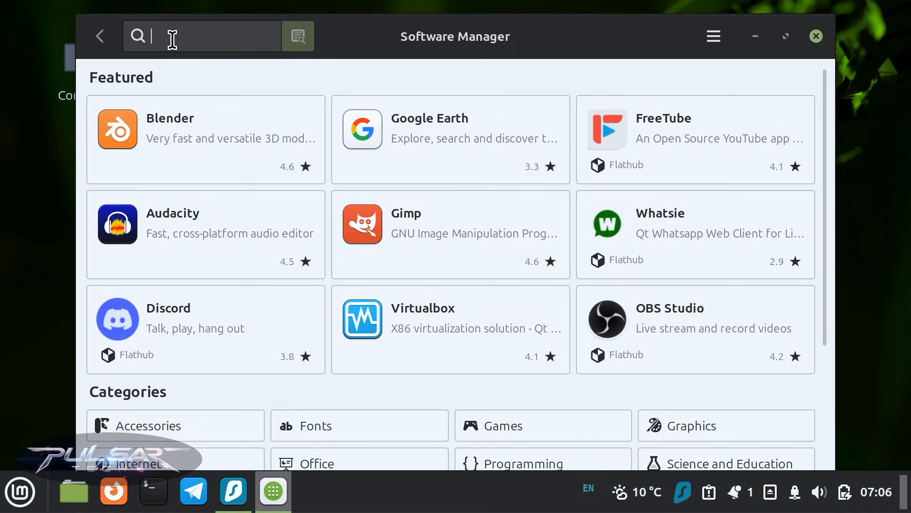
type("gim")
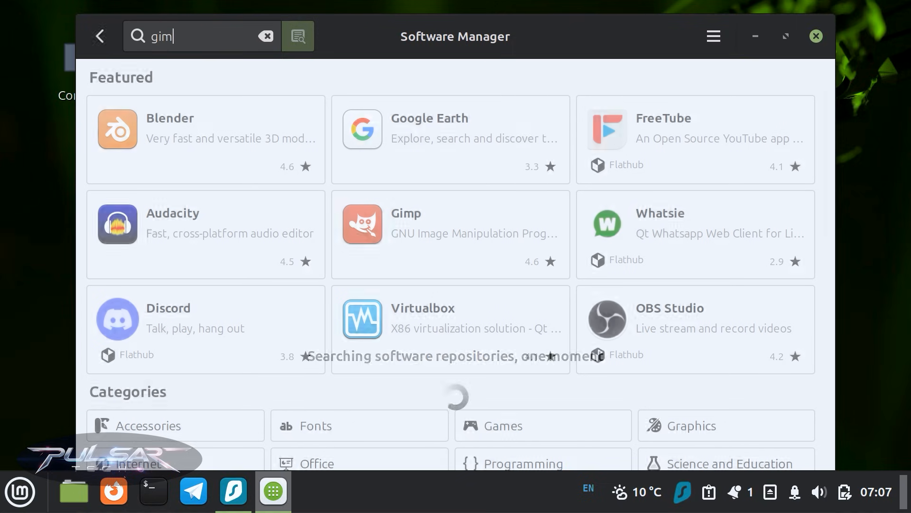
type("p")
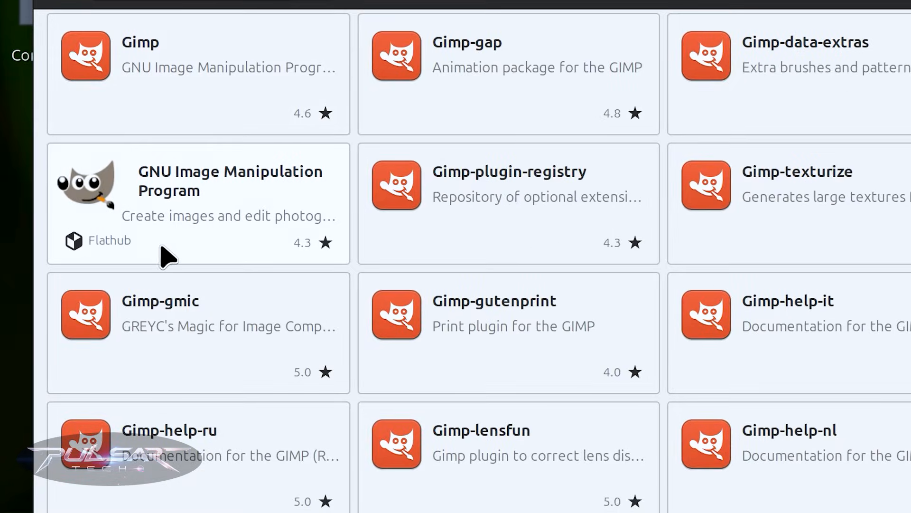
mouse_move(104, 264)
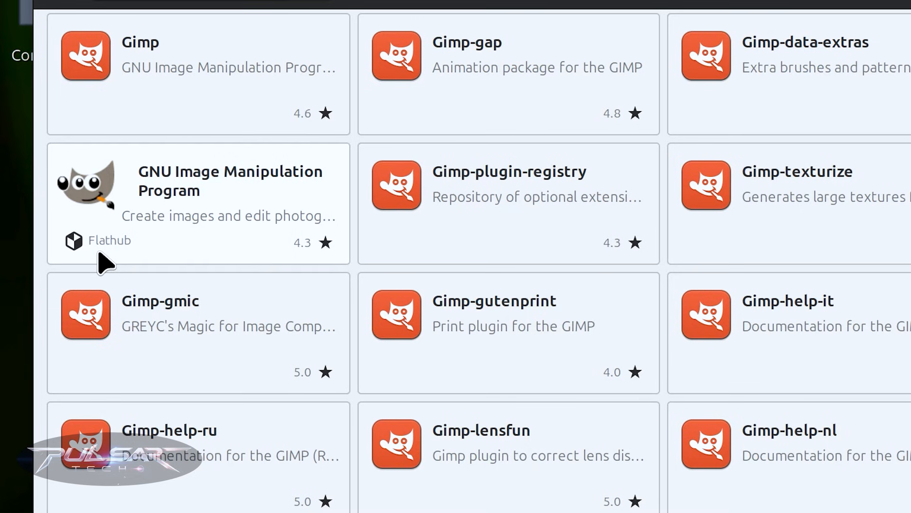
- View the Flathub GIMP entry and highlight its 1.2 GB download and disk size
left_click(197, 202)
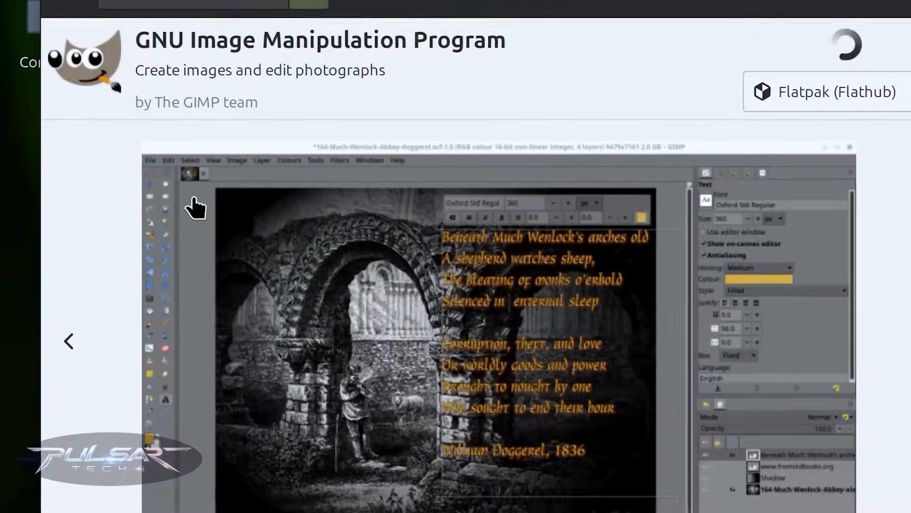
left_click(831, 93)
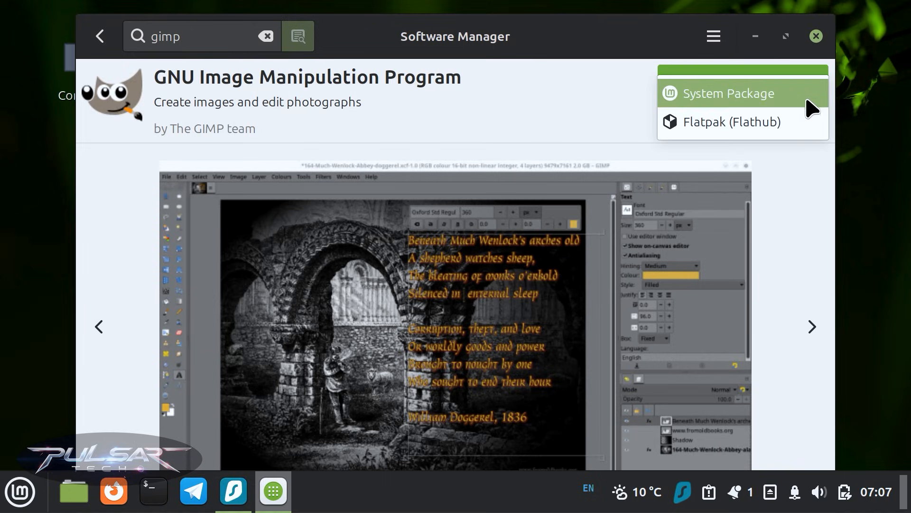
mouse_move(810, 124)
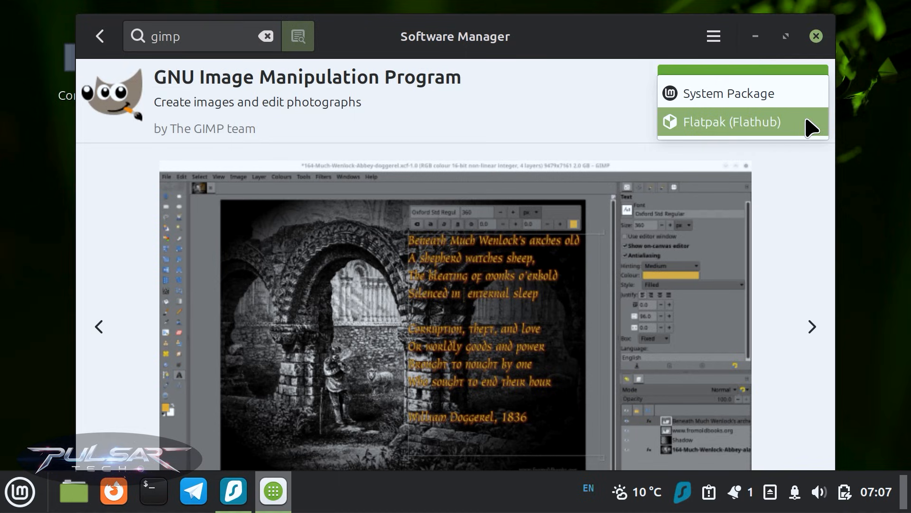
left_click(730, 122)
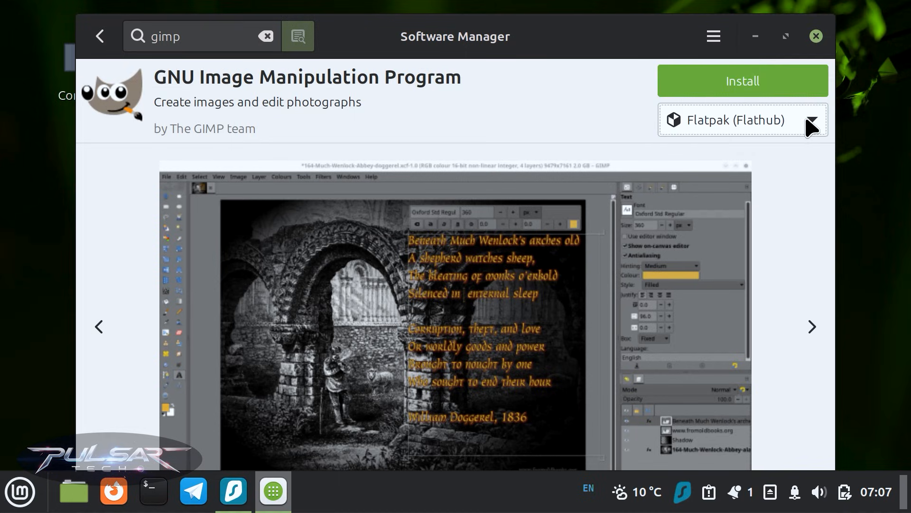
scroll("down", 3)
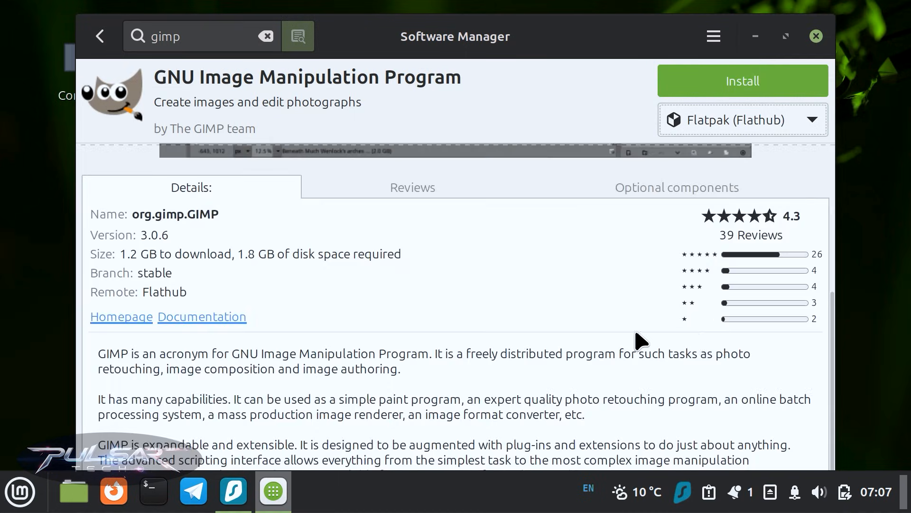
double_click(154, 235)
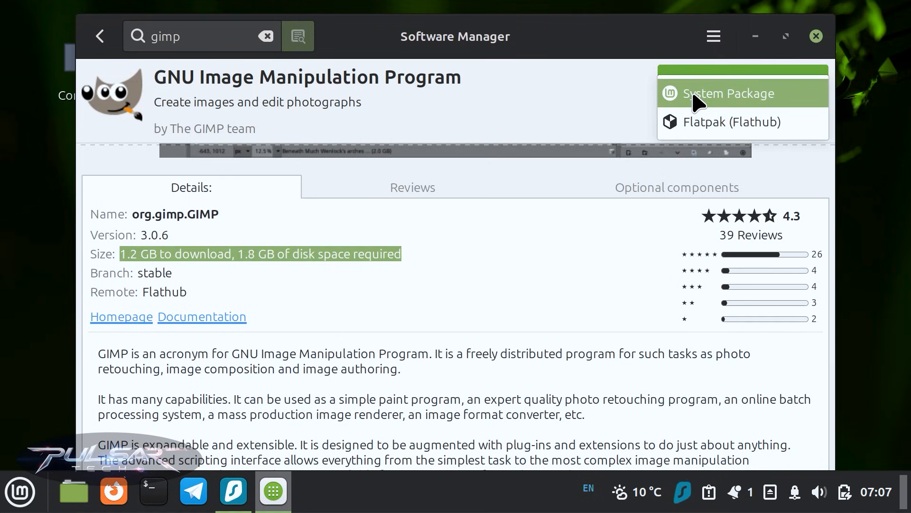
- Compare with the 28 MB system package version, then reselect Flatpak (Flathub)
left_click(727, 93)
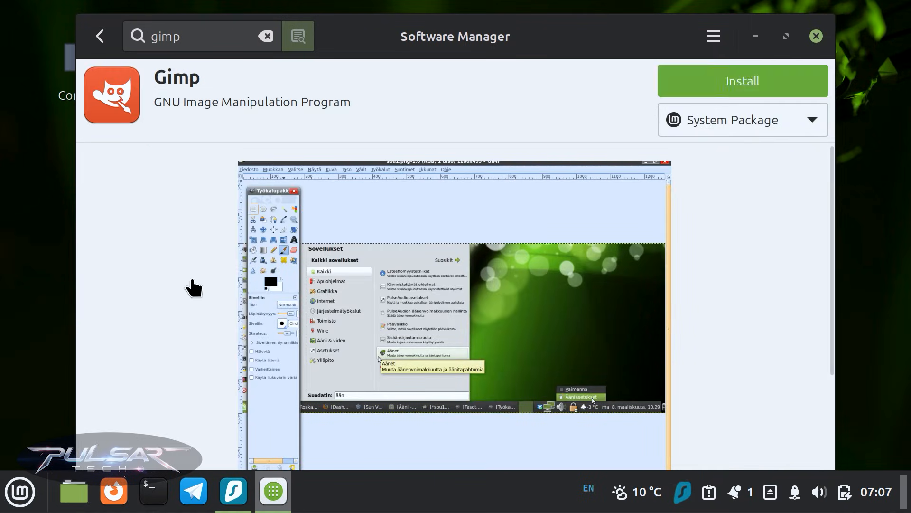
scroll("down", 3)
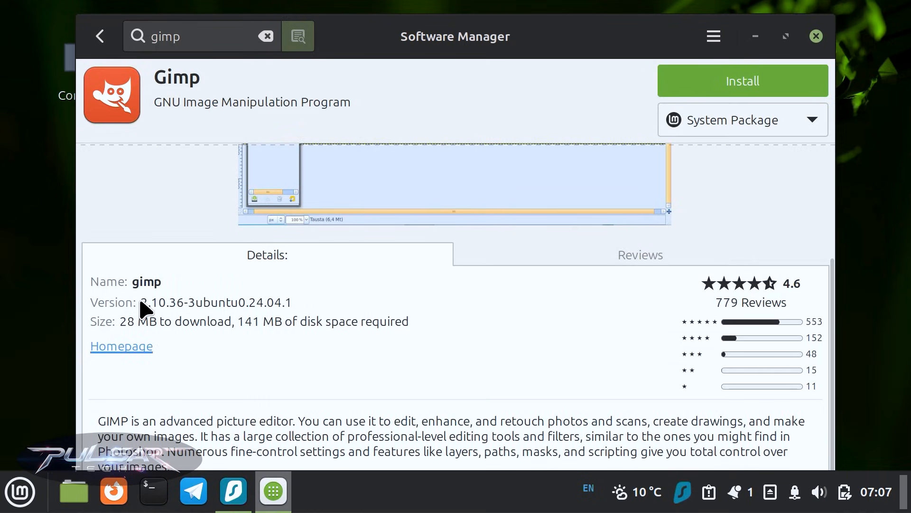
double_click(216, 302)
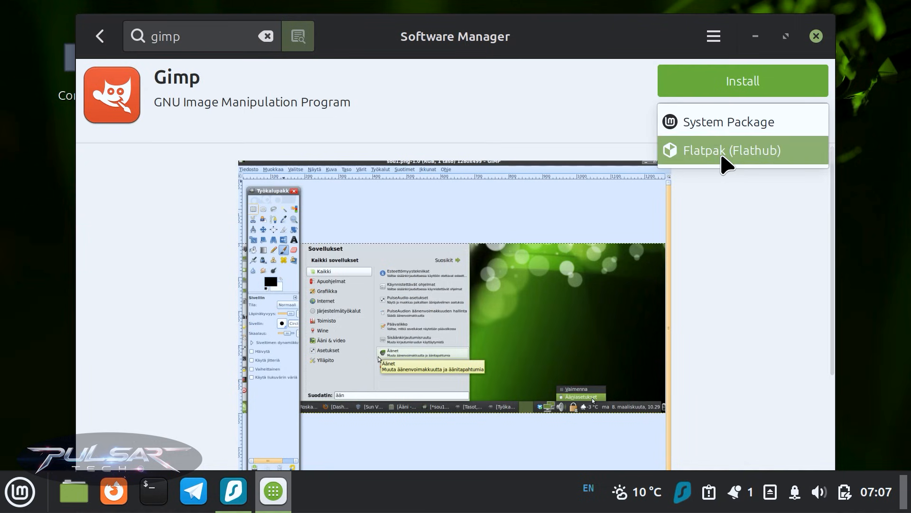
left_click(731, 150)
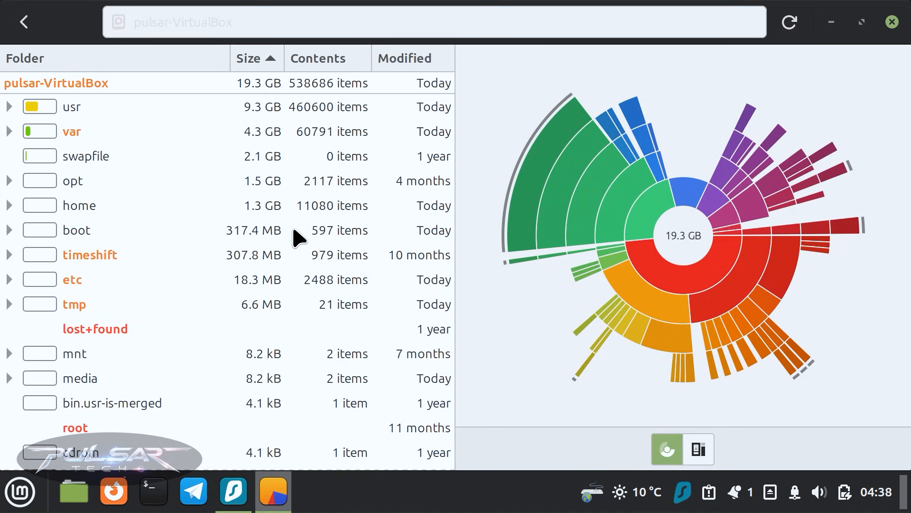
mouse_move(540, 225)
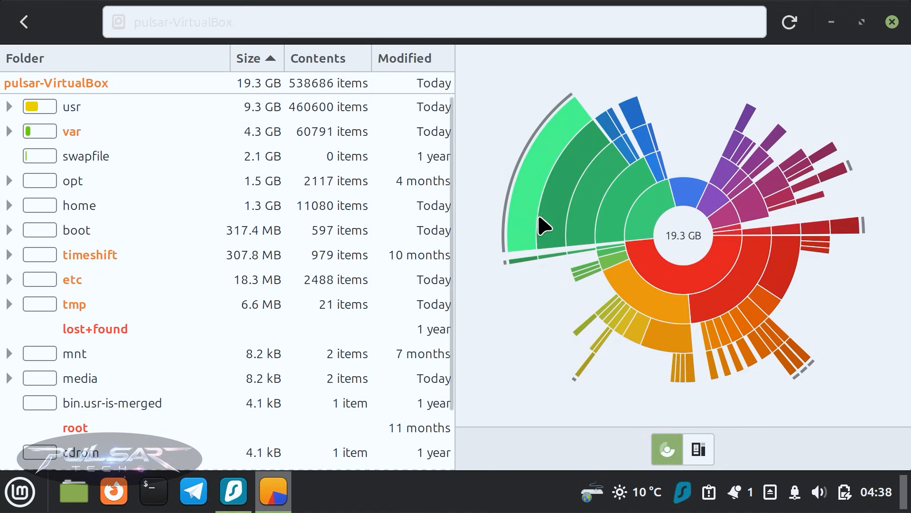
mouse_move(616, 239)
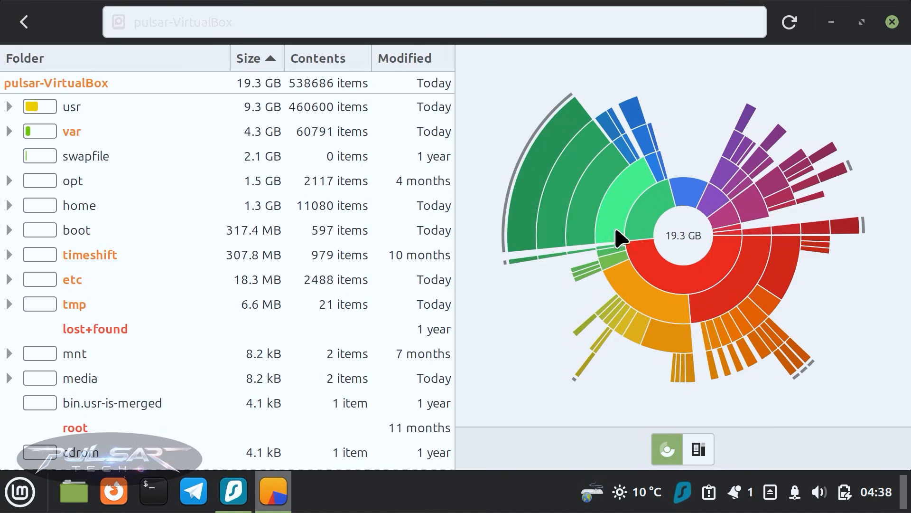
mouse_move(593, 227)
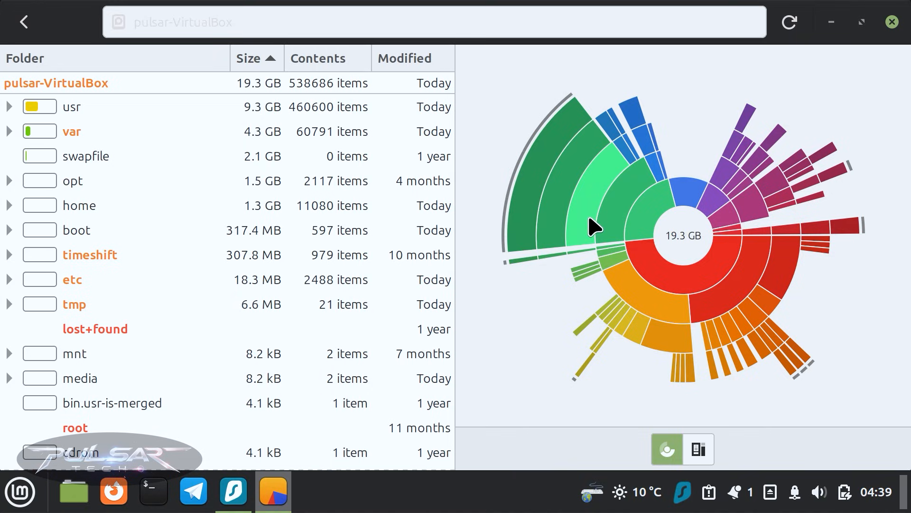
mouse_move(581, 222)
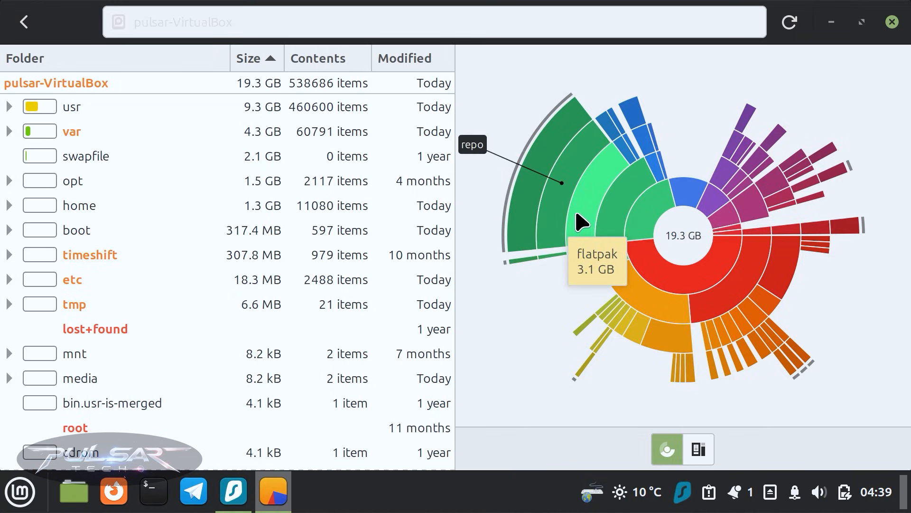
mouse_move(648, 163)
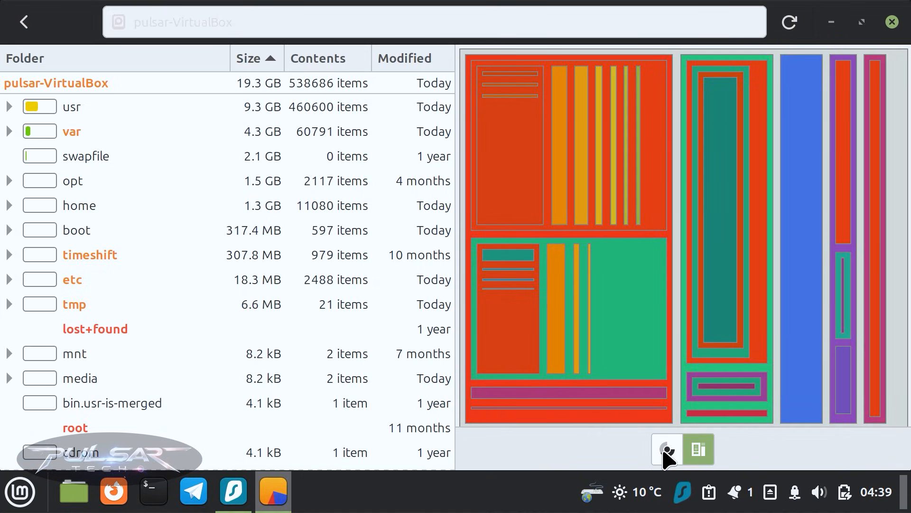
- Return the disk usage view to the ring chart showing the 3.1 GB flatpak folder
left_click(666, 448)
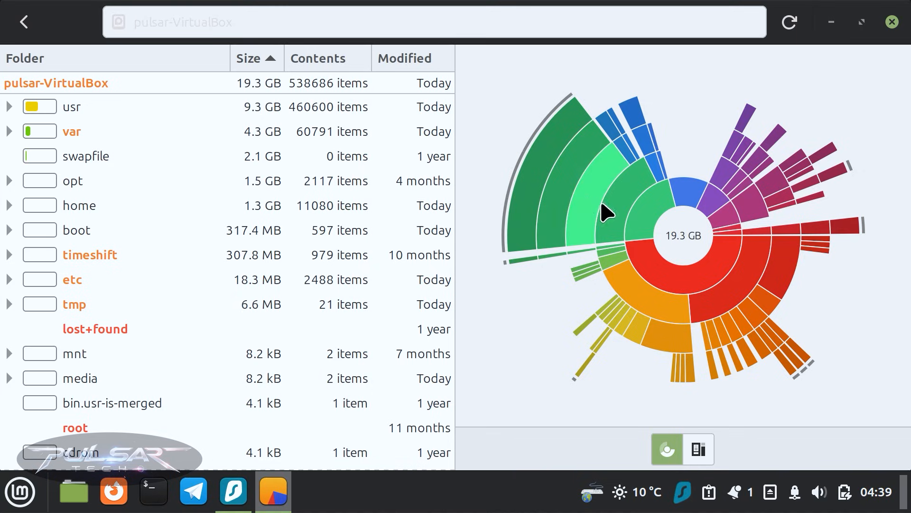
scroll("down", 3)
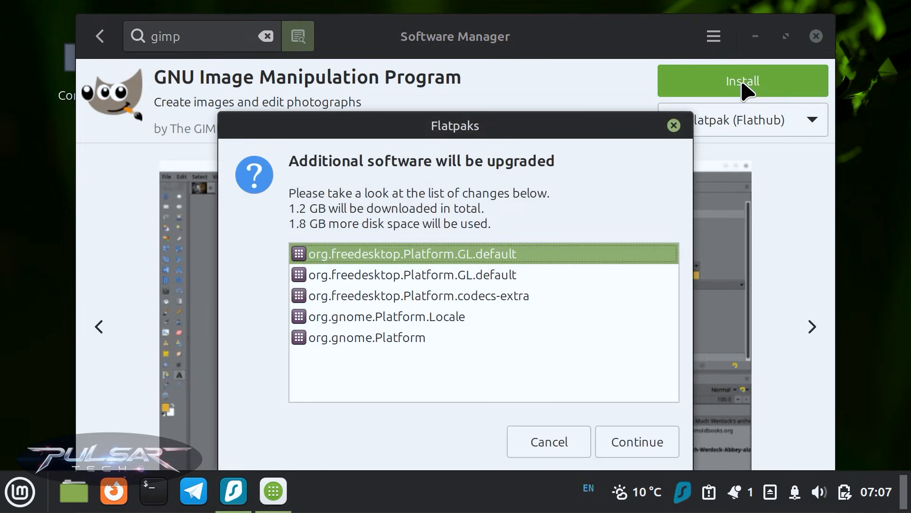
mouse_move(611, 419)
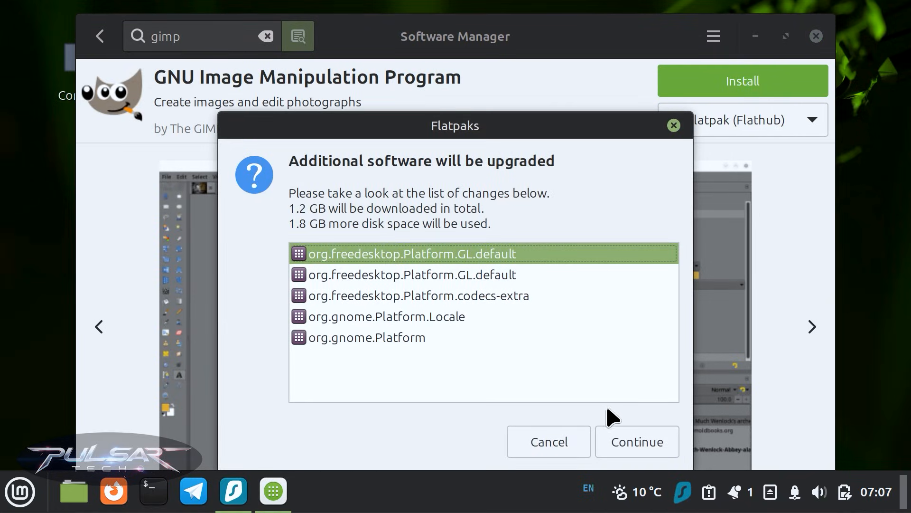
mouse_move(637, 441)
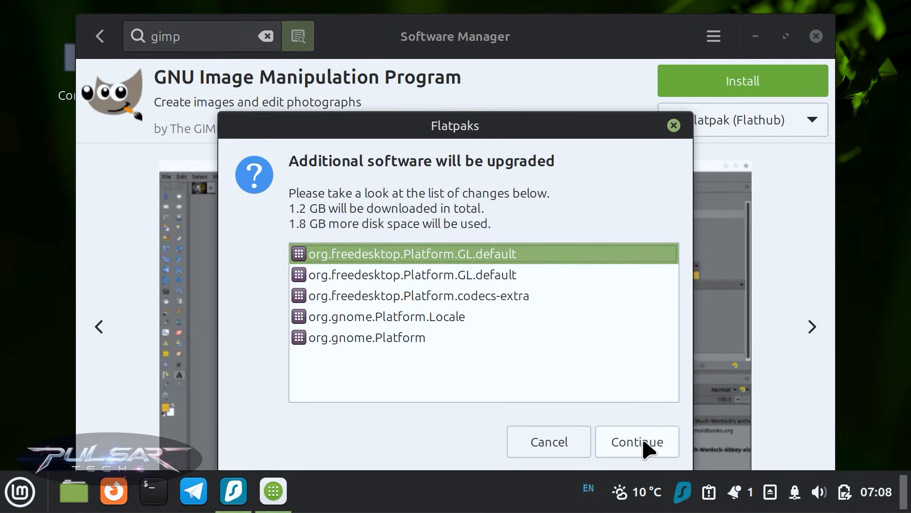
- Continue installing GIMP with its additional runtimes until Launch and Remove are offered
left_click(636, 442)
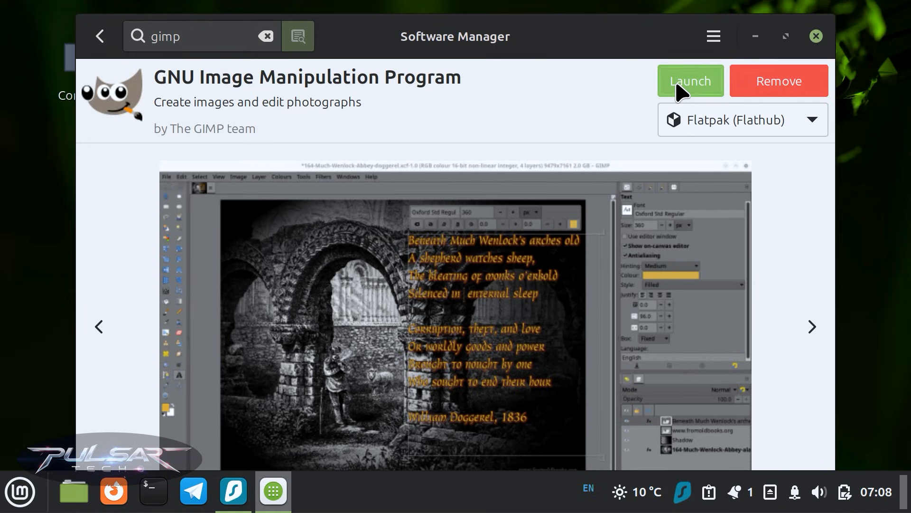
left_click(689, 81)
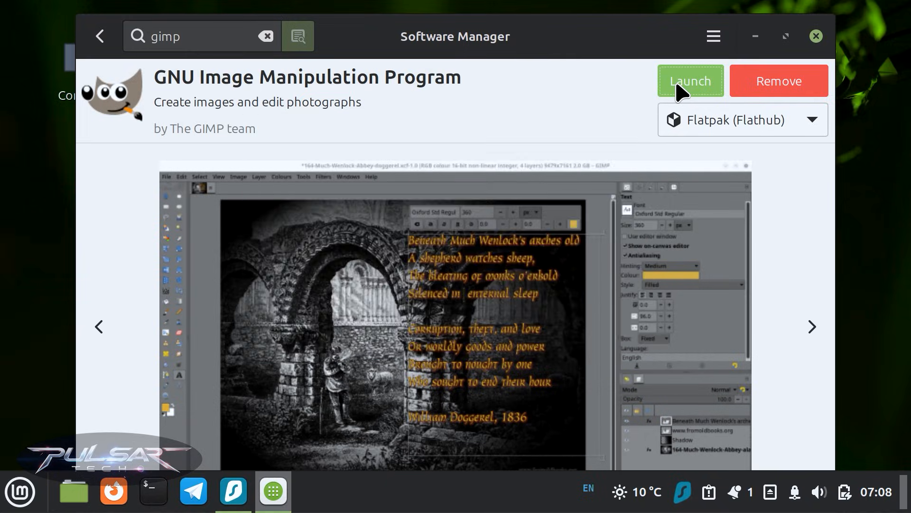
left_click(689, 80)
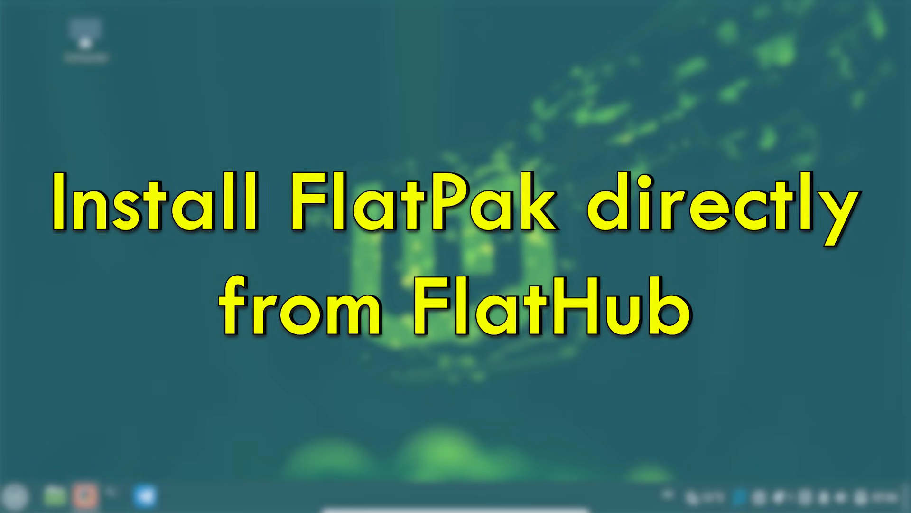
left_click(86, 495)
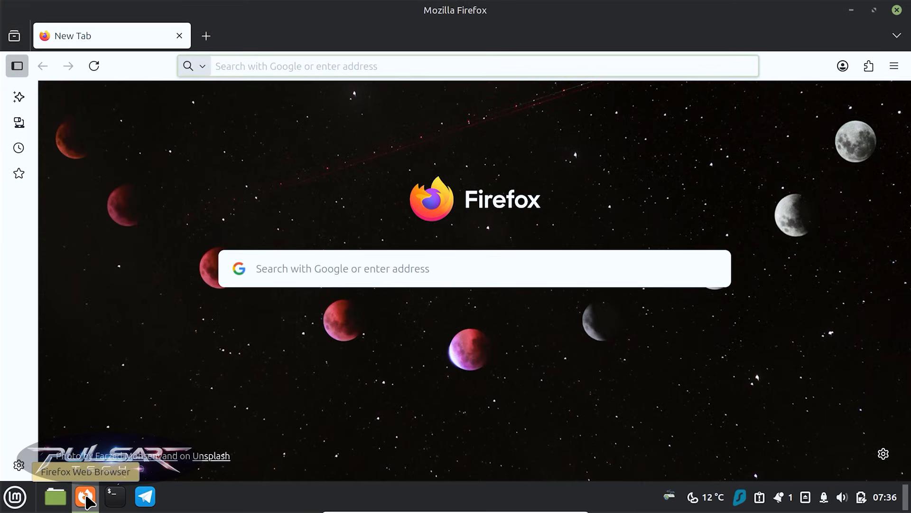
- Go to flathub.org, browse its categories and search apps for gimp
type("flathub.org/en-GB")
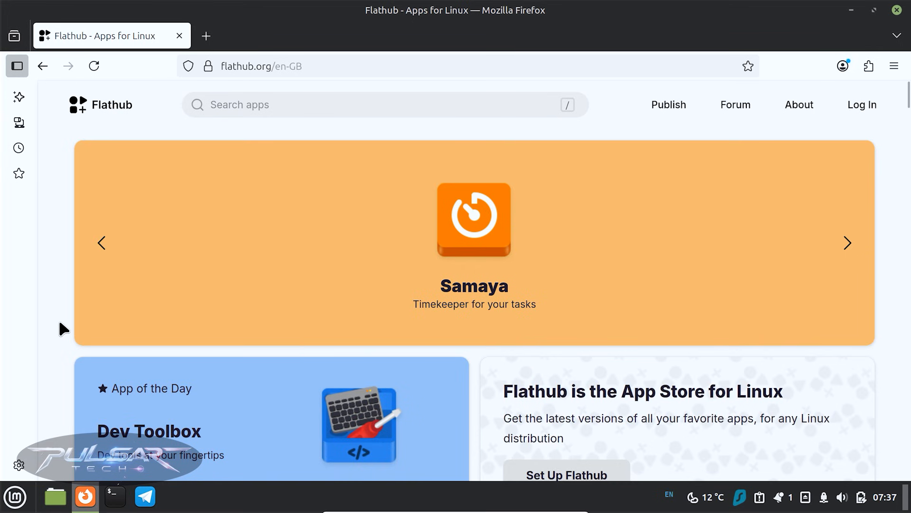
scroll("down", 3)
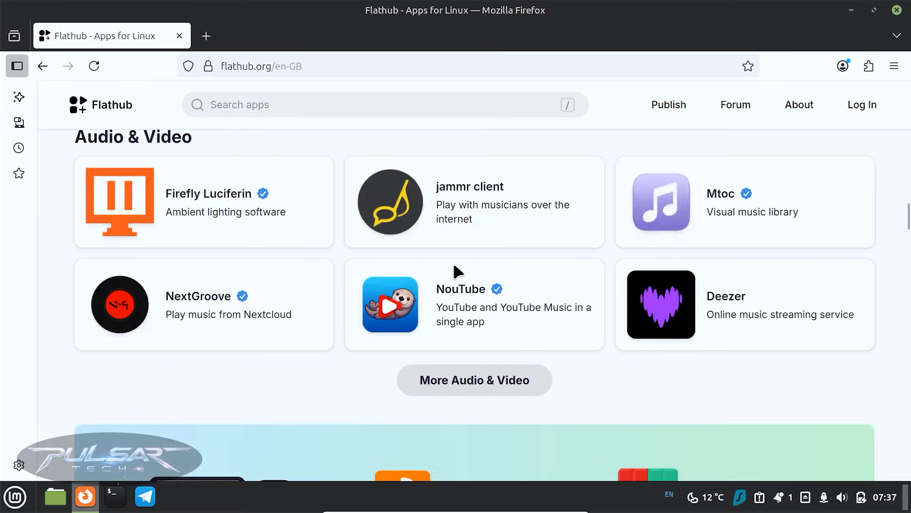
scroll("down", 3)
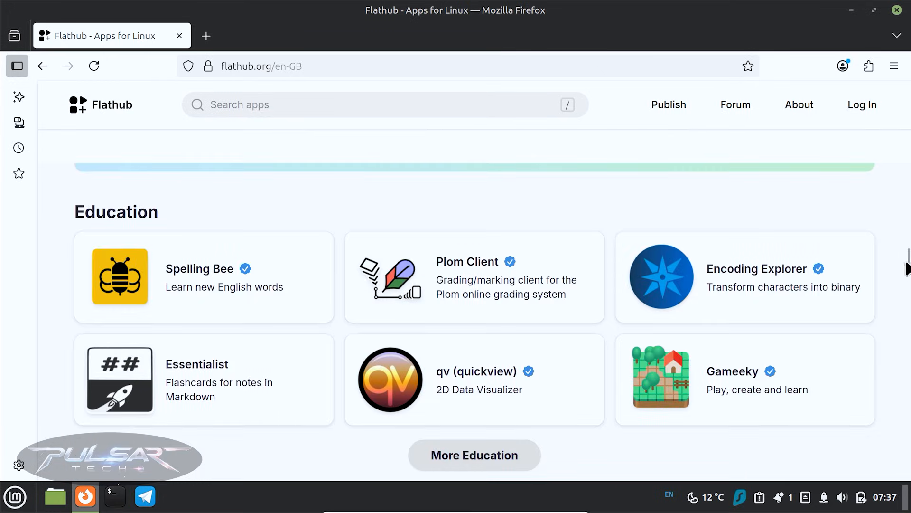
type("gimp")
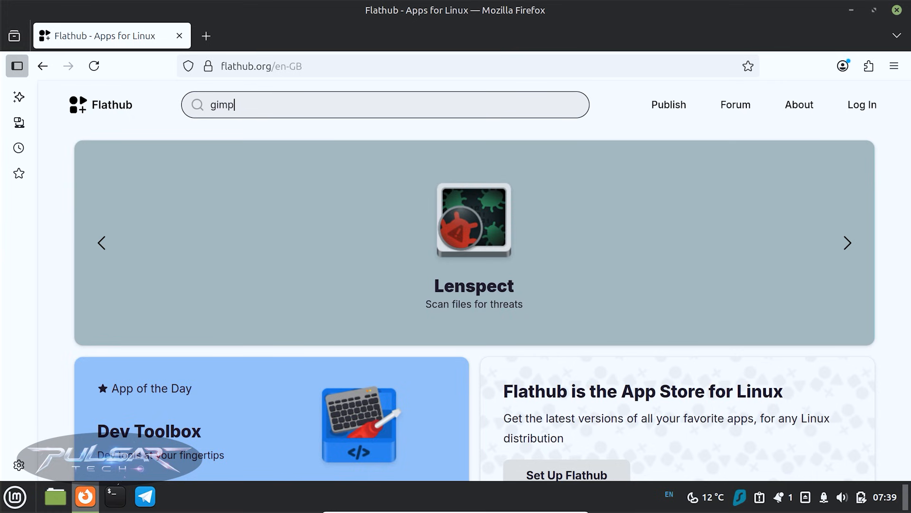
- Search Flathub for GIMP, reveal its manual flatpak install commands, and bring up a terminal
key("Return")
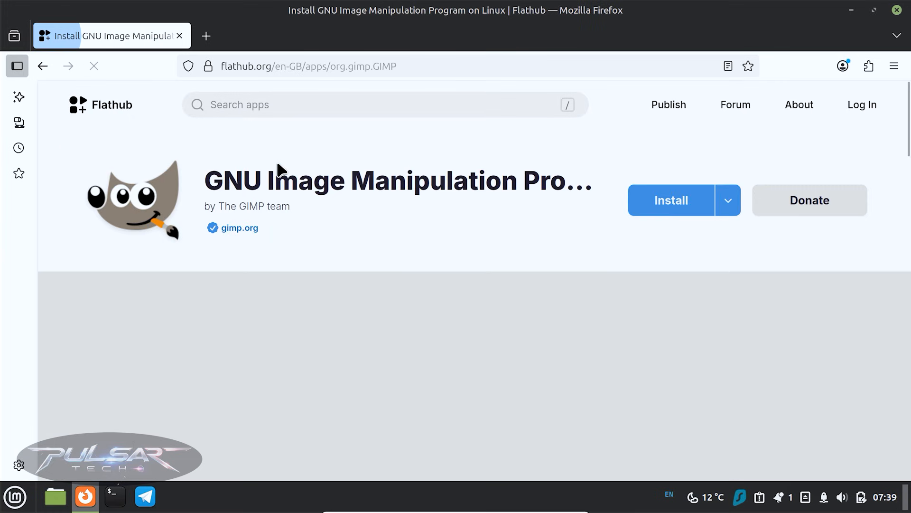
left_click(727, 200)
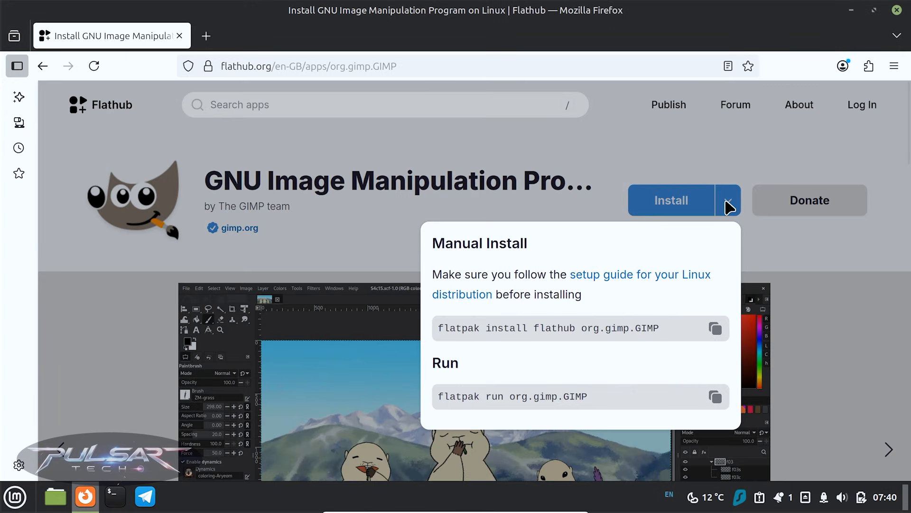
mouse_move(572, 326)
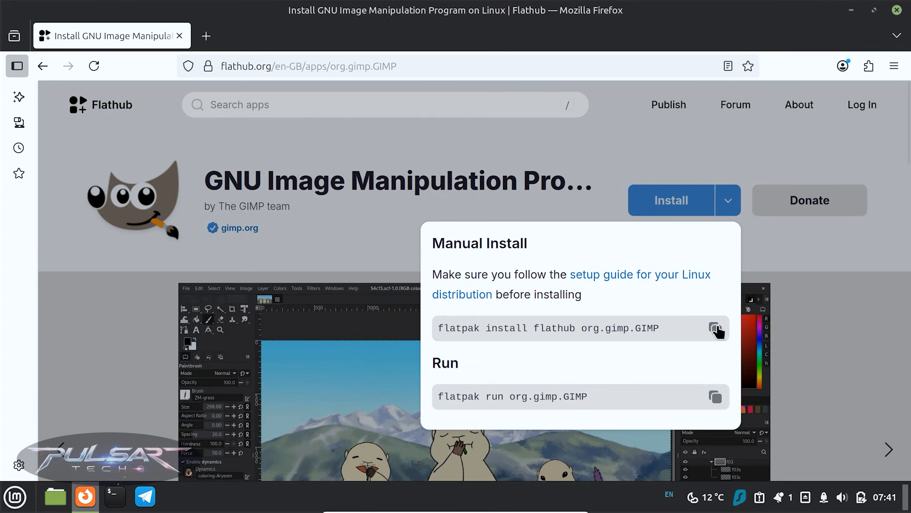
mouse_move(163, 486)
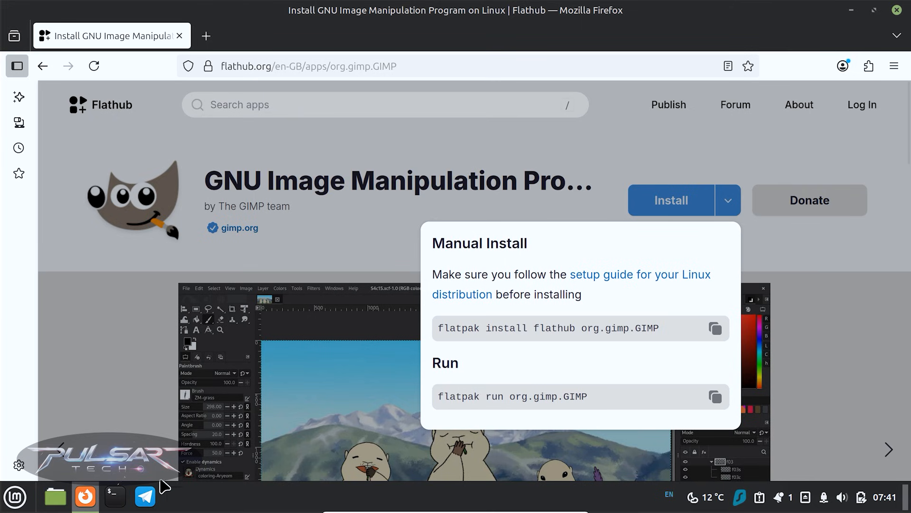
left_click(115, 496)
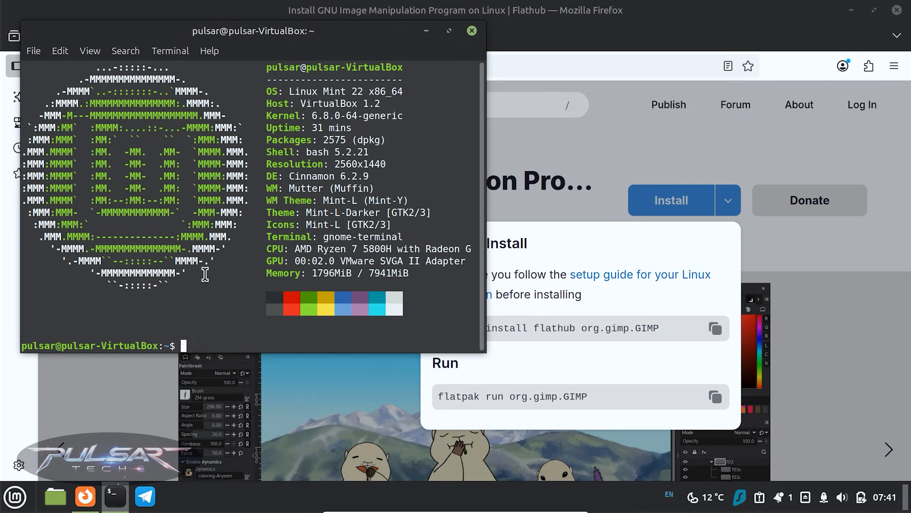
- Run flatpak install flathub org.gimp.GIMP and confirm the prompts with y
type("flatpak install flathub org.gimp.GIMP")
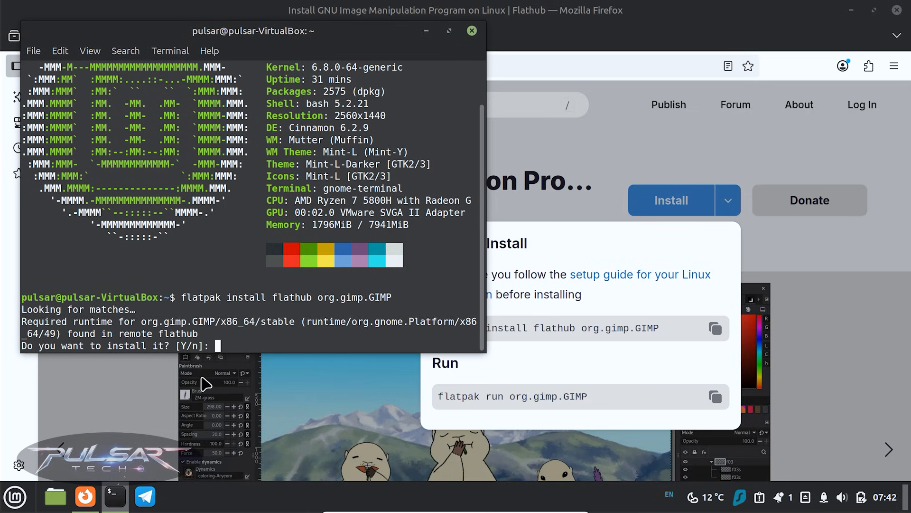
type("y")
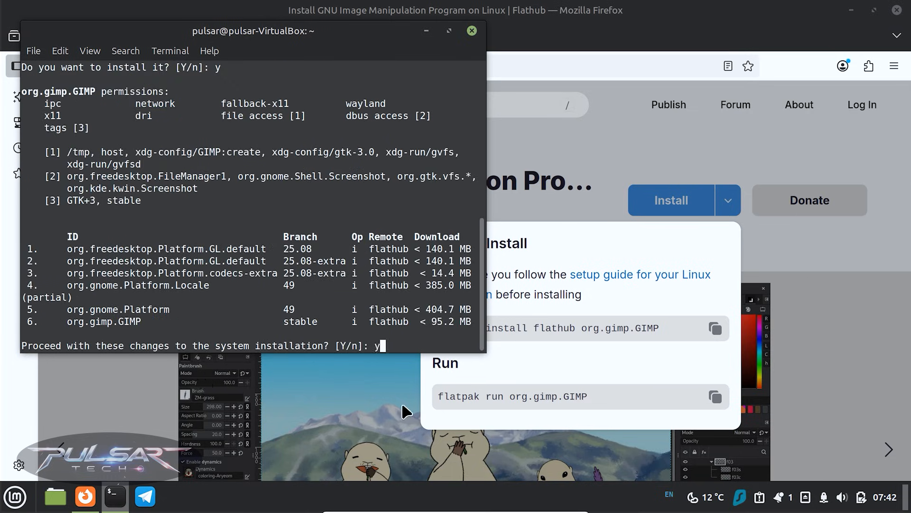
key("Return")
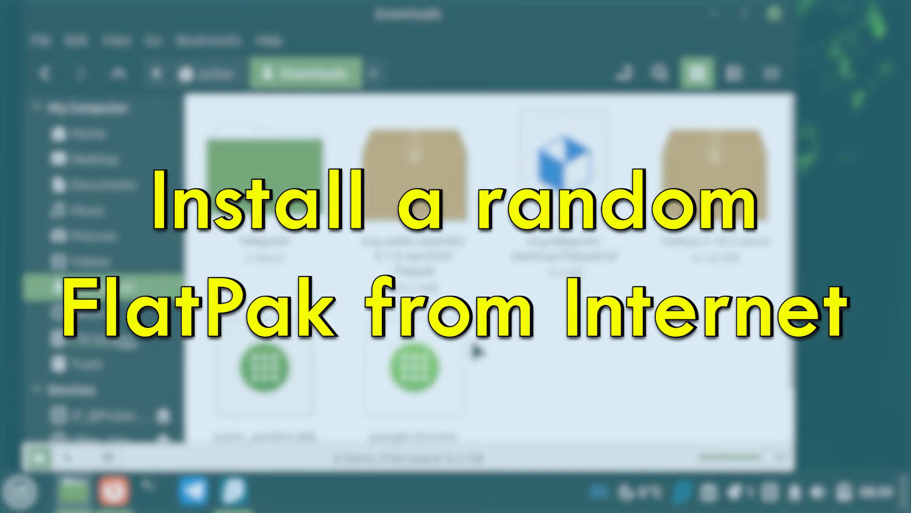
- Pick out org.oplist.openlist-4.1.8-aarch64.flatpak in Downloads and bring up a terminal
left_click(414, 174)
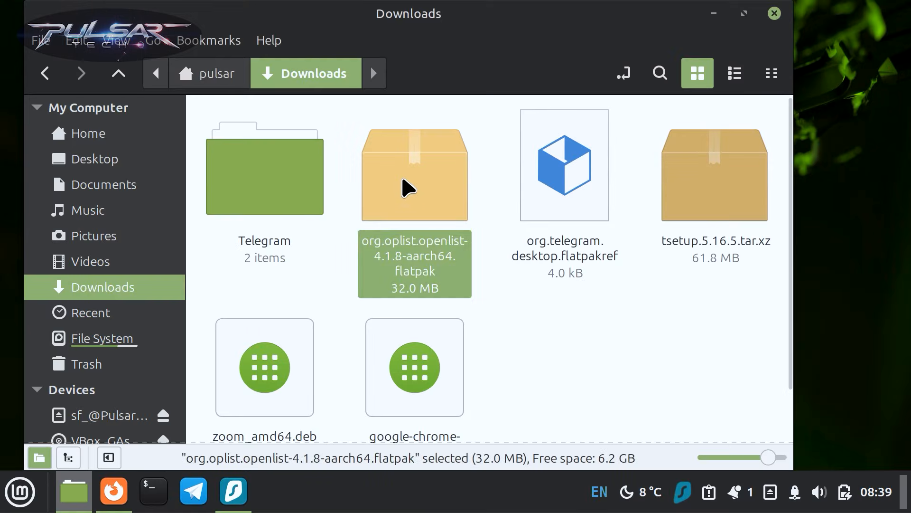
scroll("down", 3)
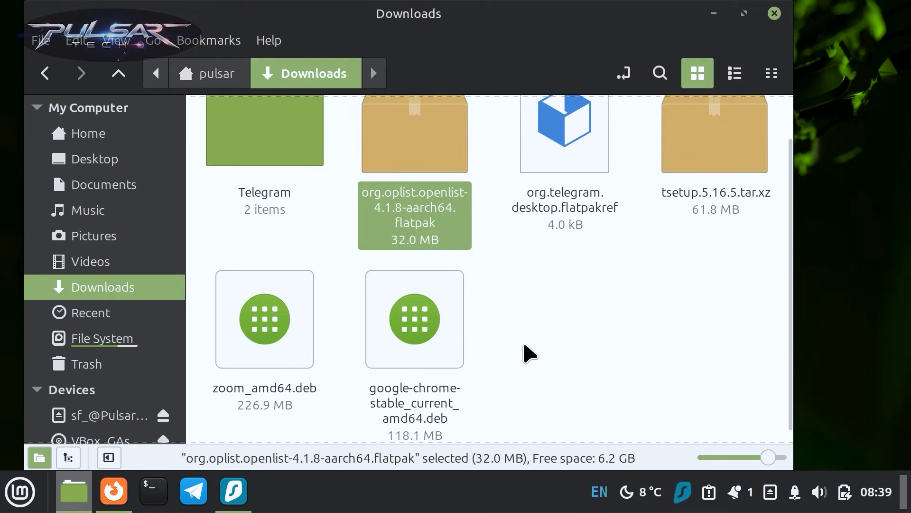
scroll("up", 3)
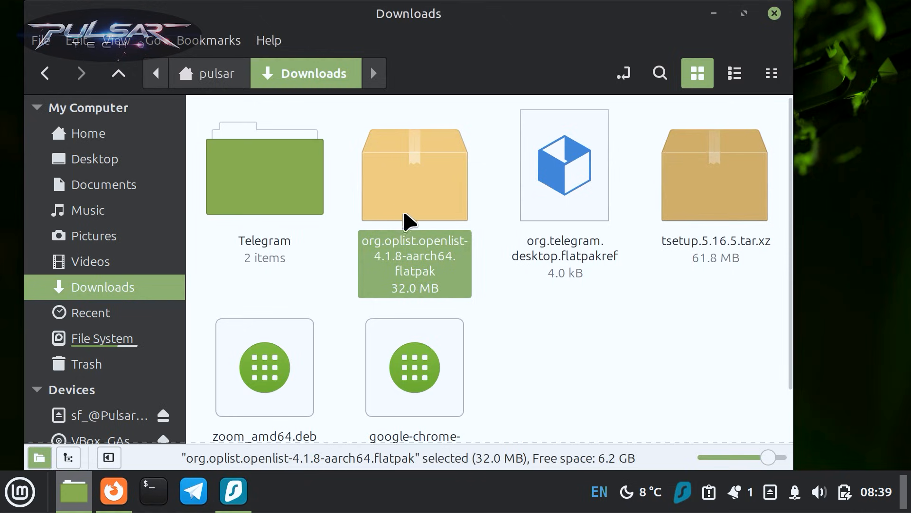
mouse_move(414, 191)
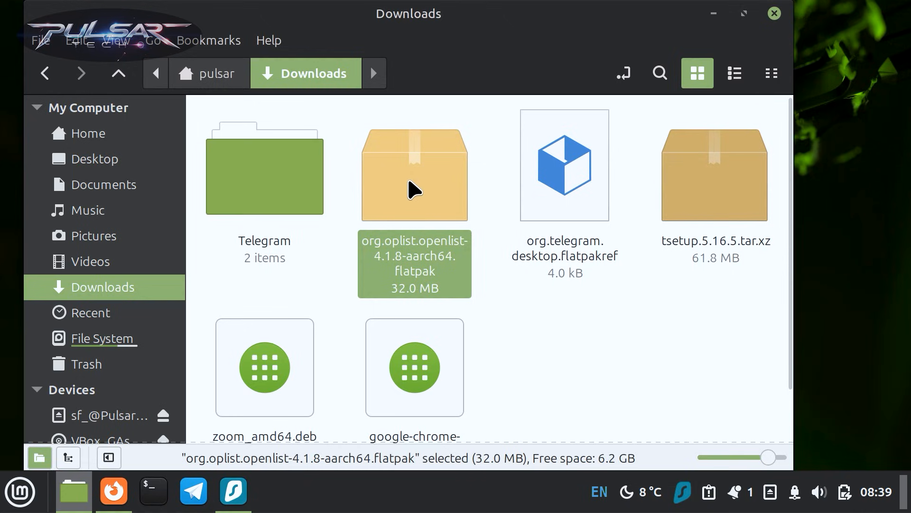
mouse_move(227, 347)
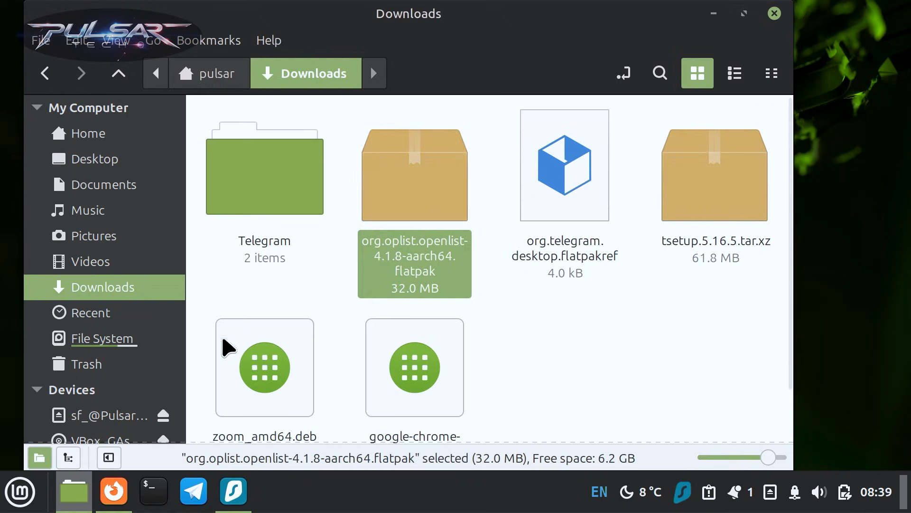
left_click(152, 491)
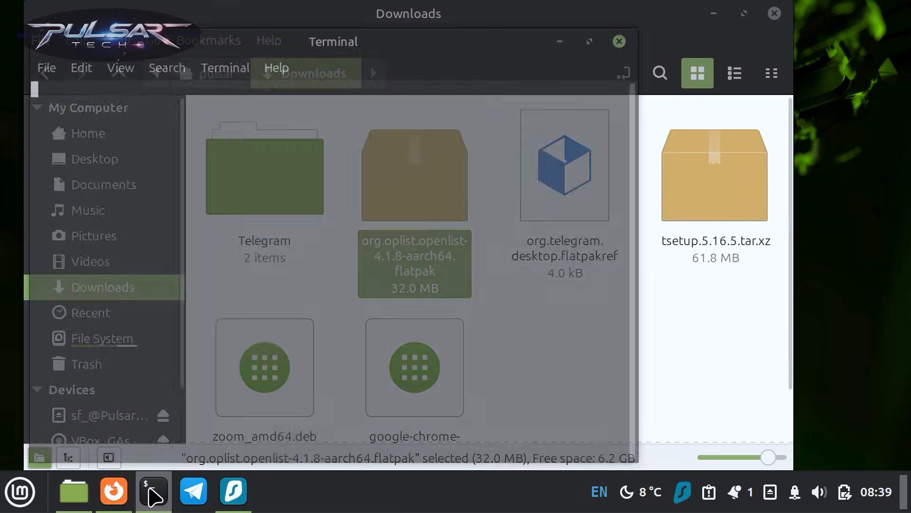
- Change into Downloads with cd and start a flatpak install command
left_click(153, 491)
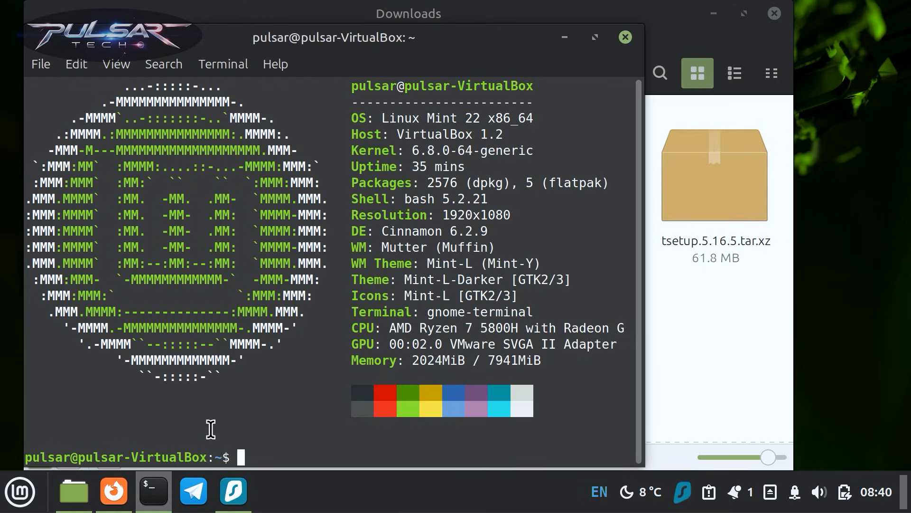
type("cd Do")
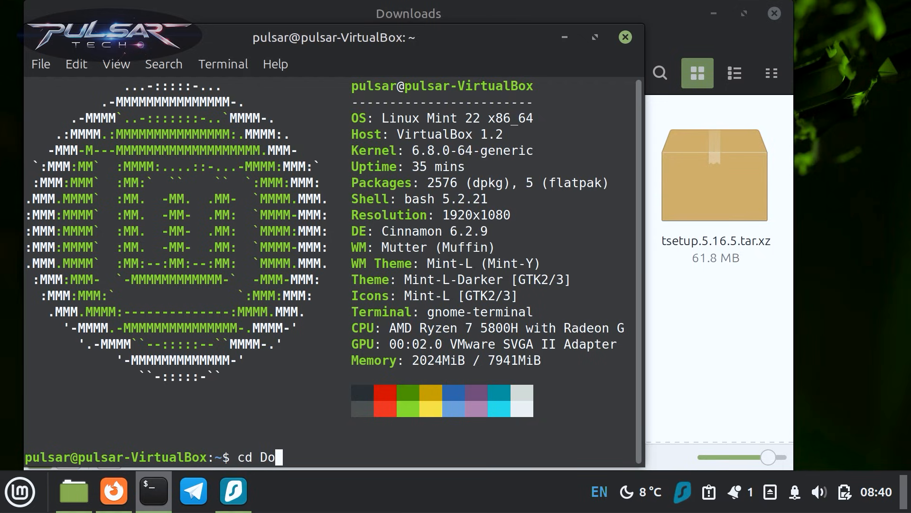
key("Return")
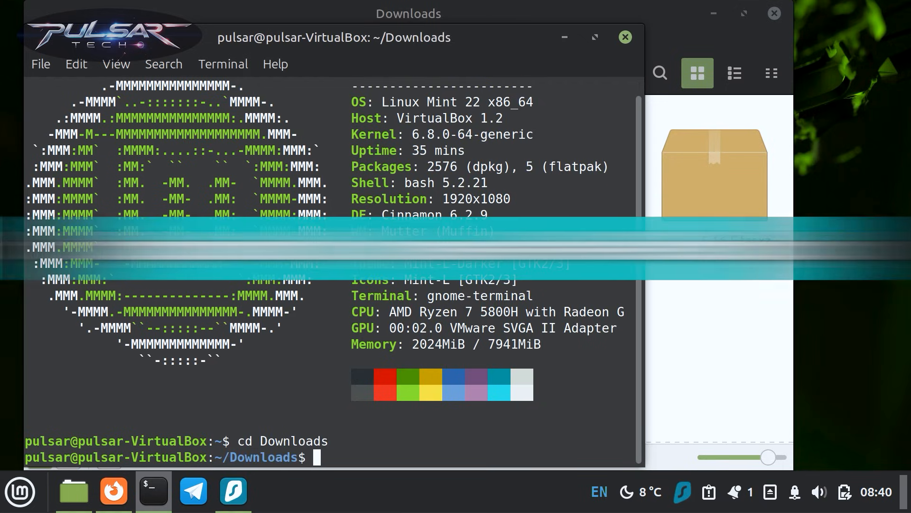
type("flat")
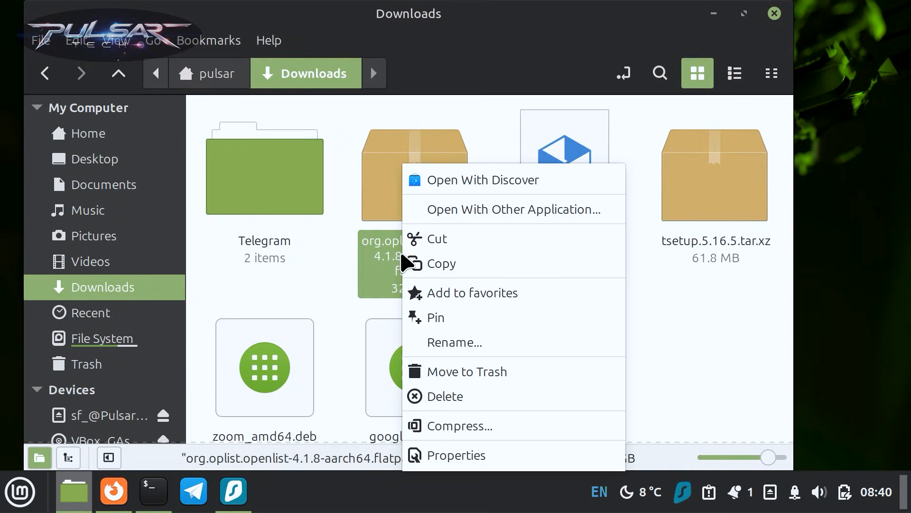
- Copy the OpenList .flatpak file name from Nemo and paste it after flatpak install ./
left_click(454, 341)
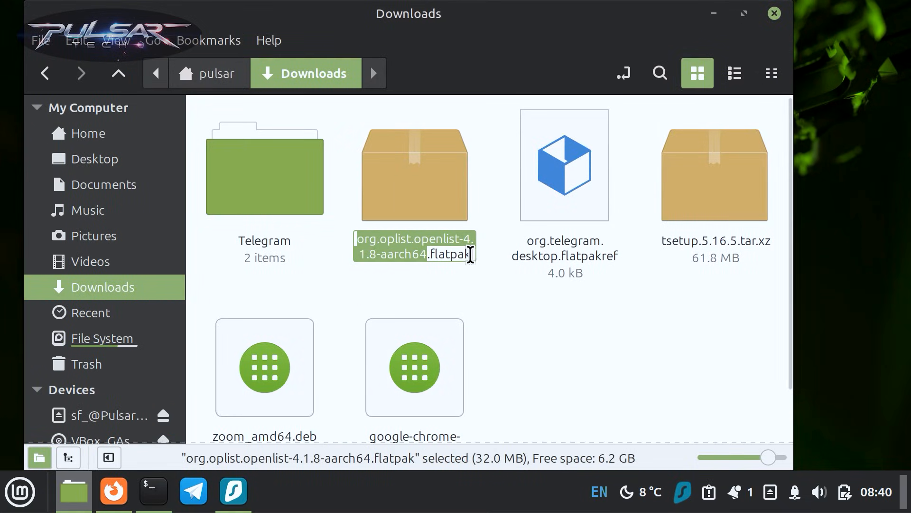
right_click(416, 253)
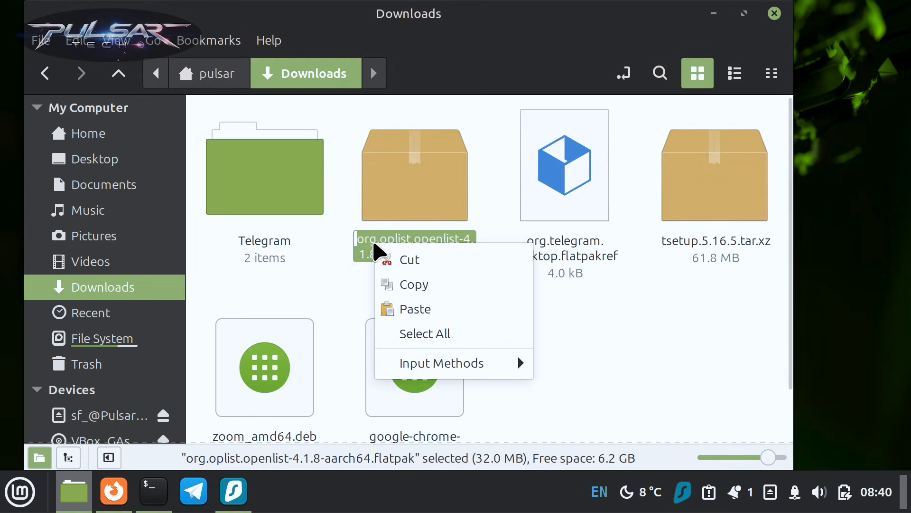
left_click(395, 302)
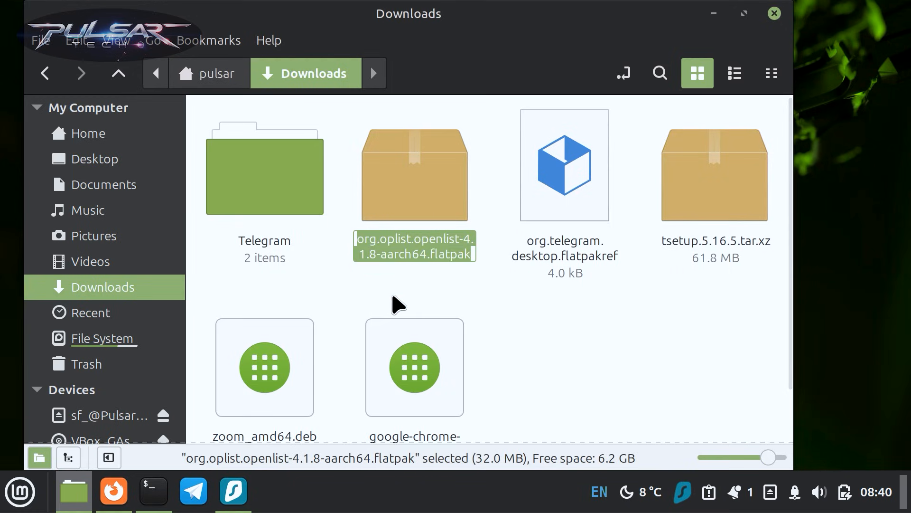
right_click(456, 459)
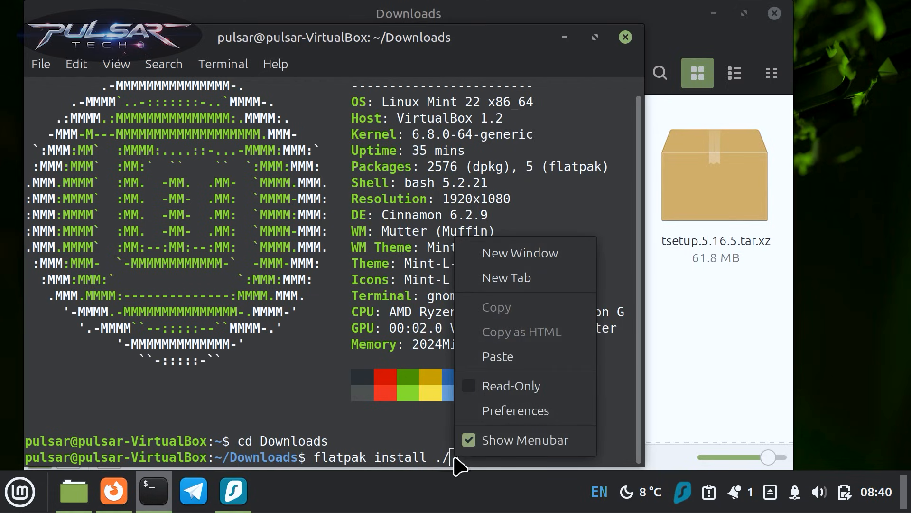
left_click(497, 356)
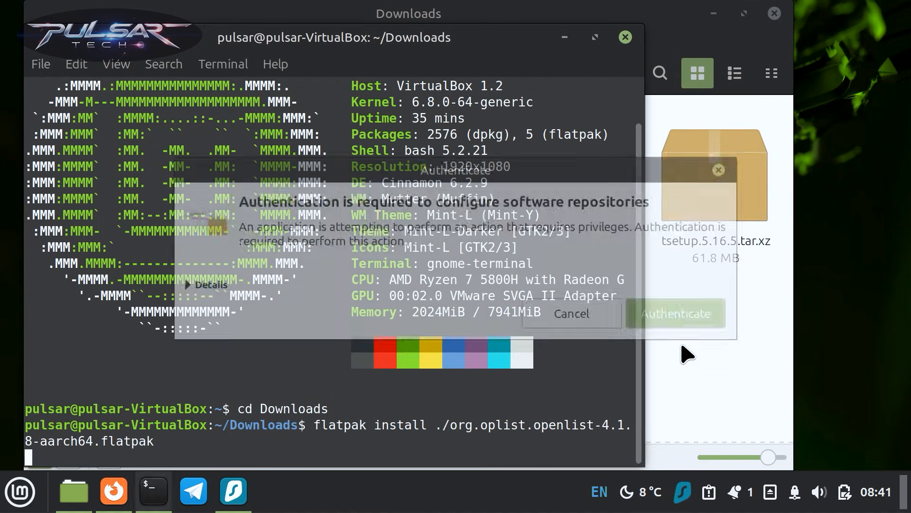
- Authorize the repository change and confirm the OpenList install with Y
left_click(675, 313)
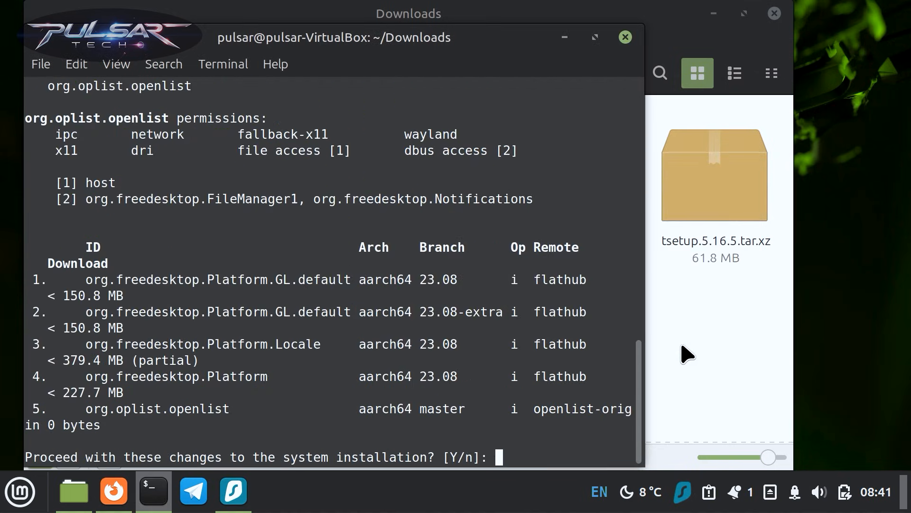
type("Y")
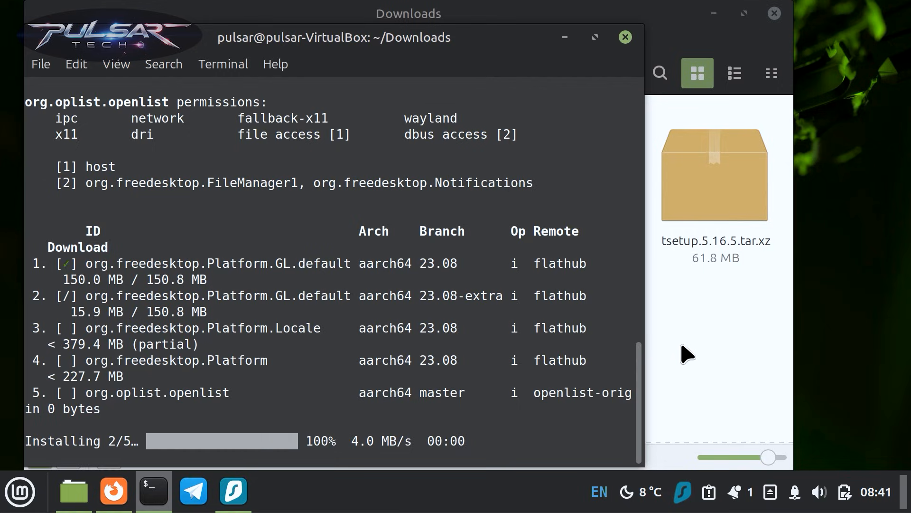
left_click(21, 491)
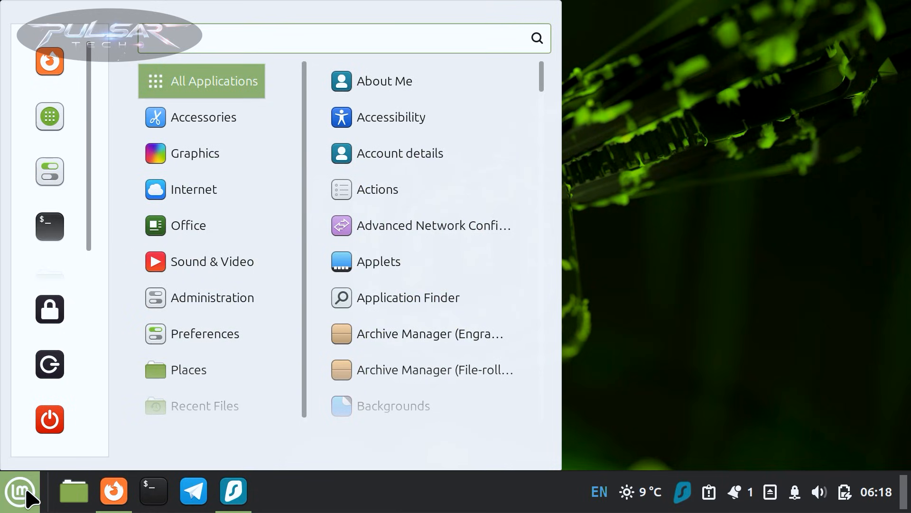
- Launch Flatseal from the menu and review GIMP's sandbox permissions
type("fla")
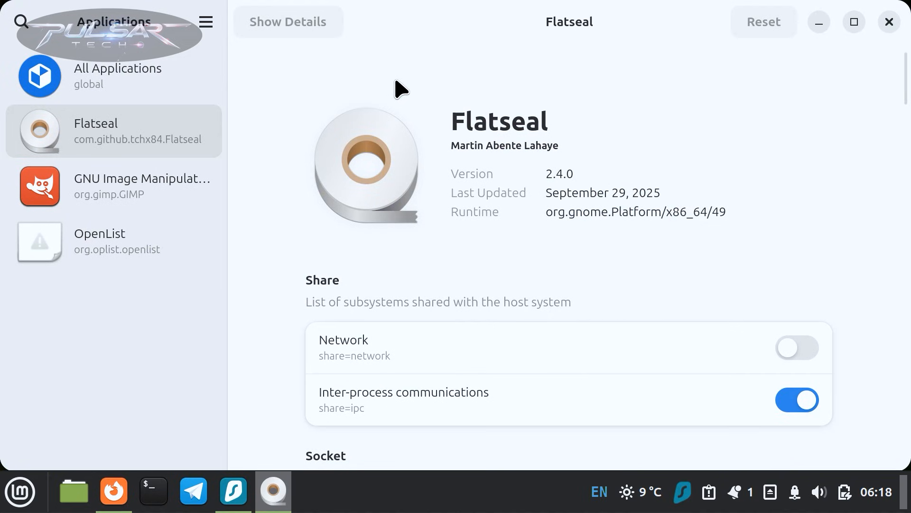
mouse_move(262, 231)
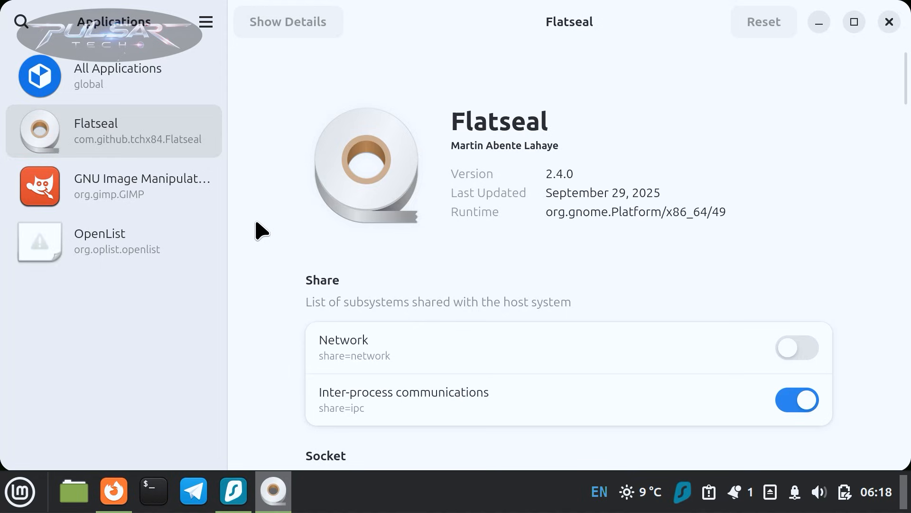
mouse_move(122, 192)
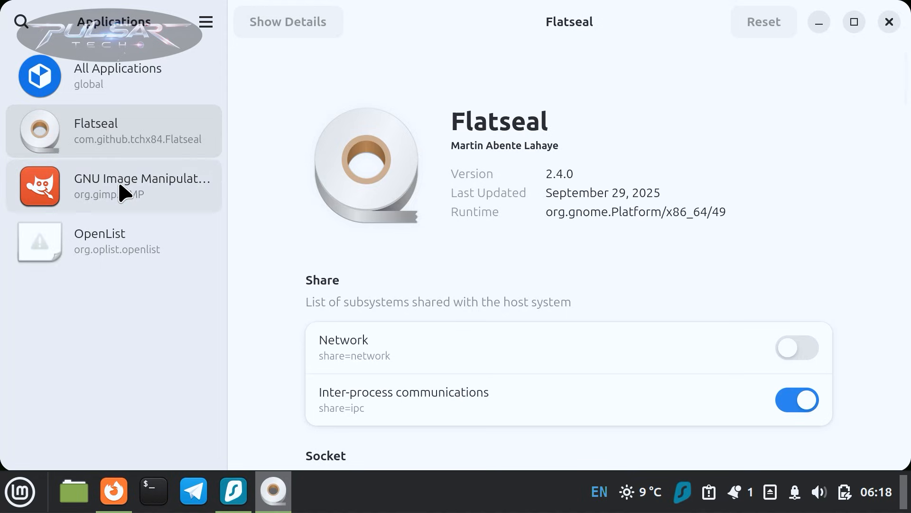
left_click(114, 187)
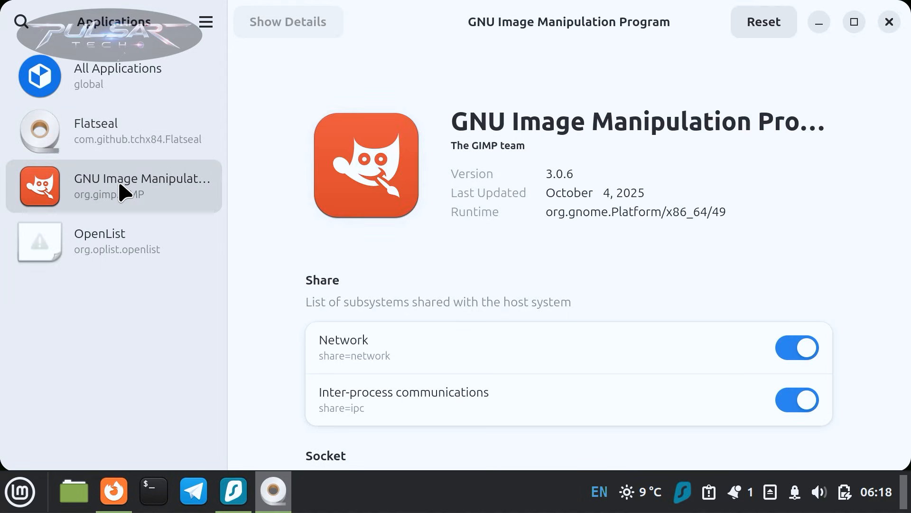
scroll("down", 3)
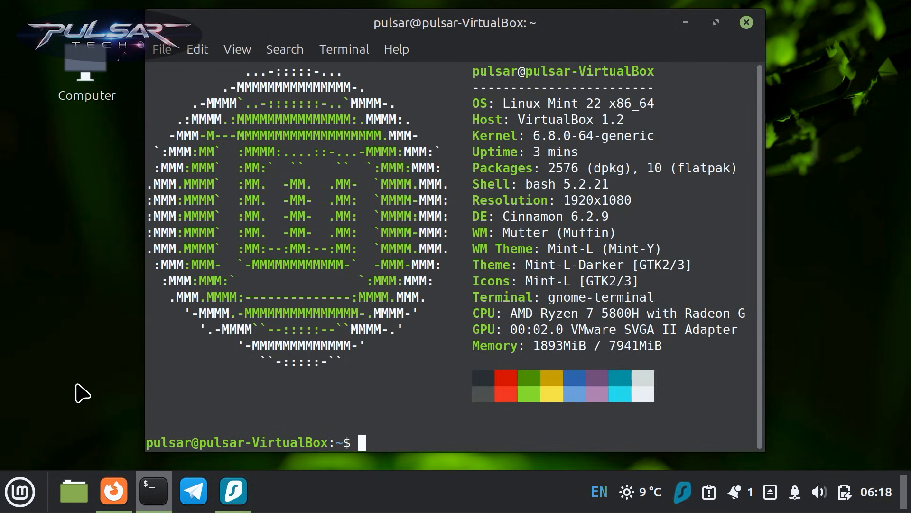
- List installed apps with flatpak list --app and enter flatpak uninstall org.gimp.GIMP
type("flatpak list --app")
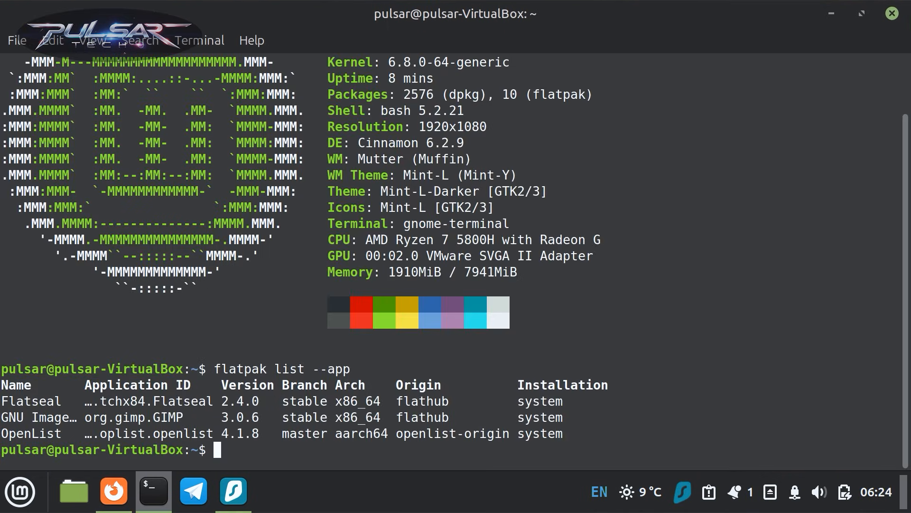
type("flatpak uninstall")
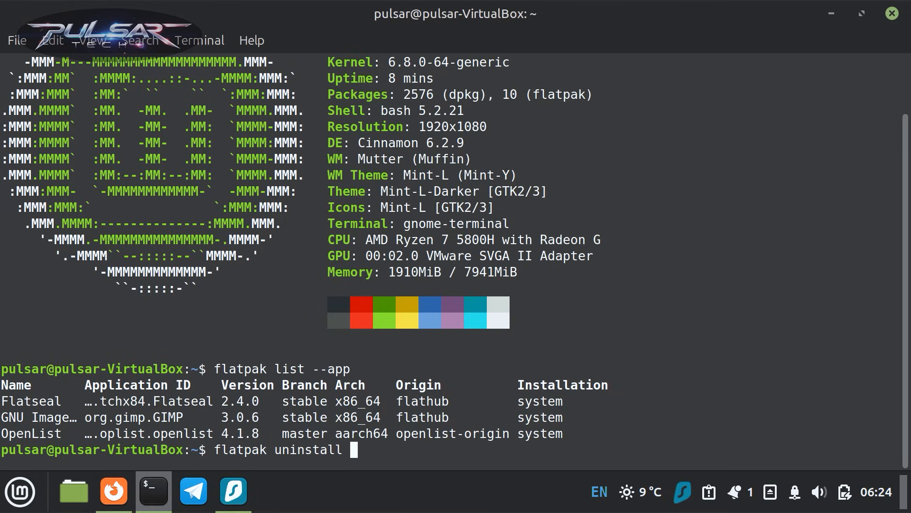
type("or")
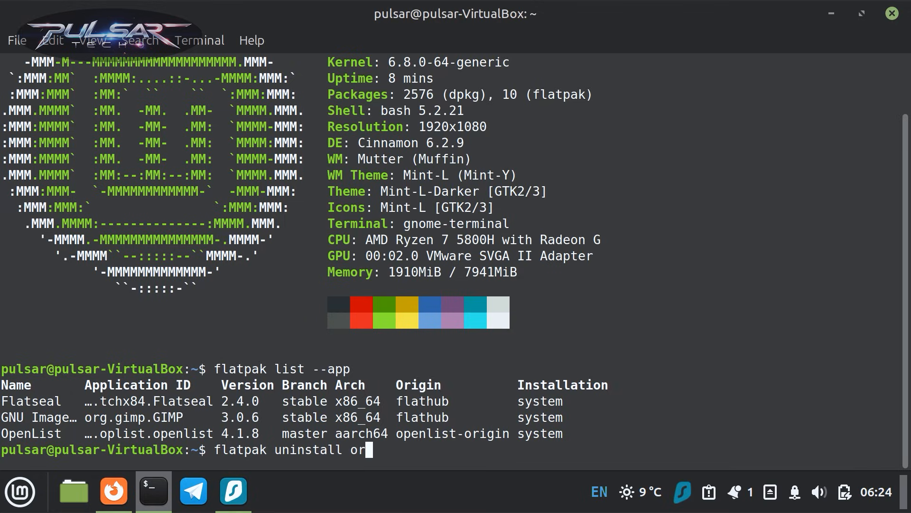
type("g.")
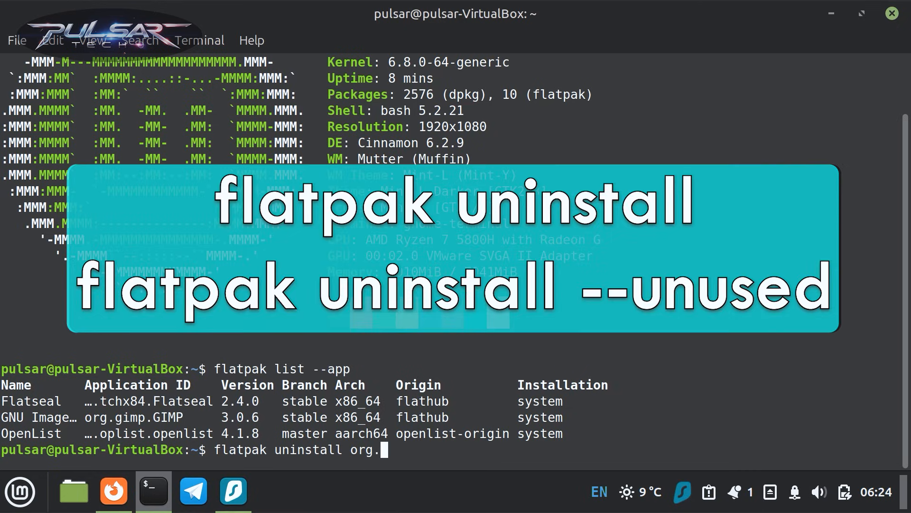
type("gimp.")
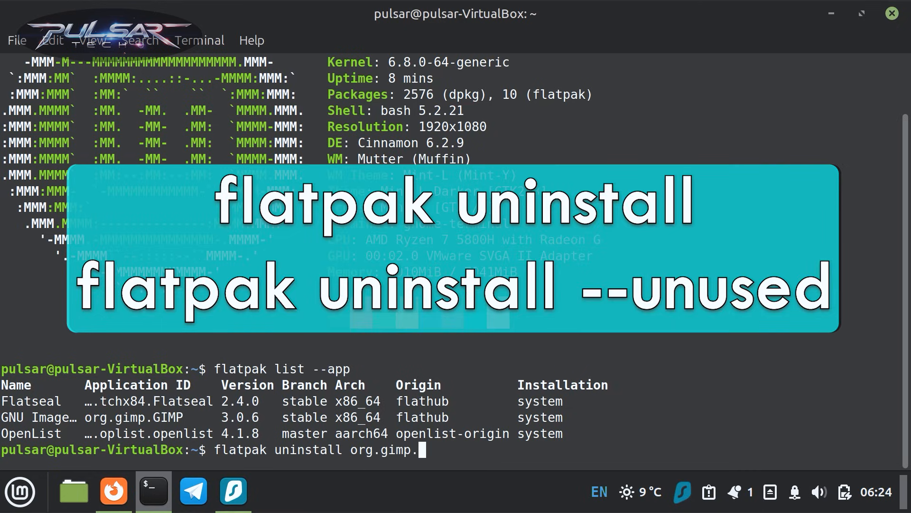
type("GIMP")
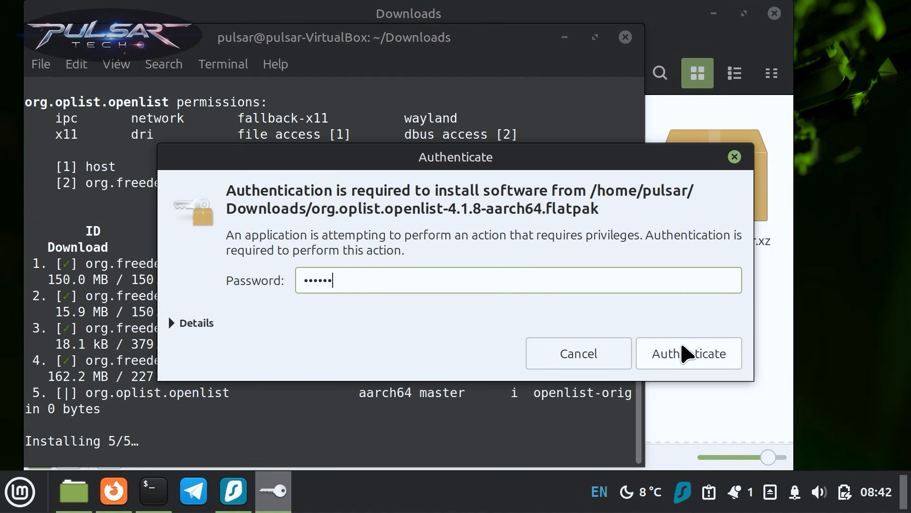
- Submit the password to authorize installing OpenList
left_click(688, 353)
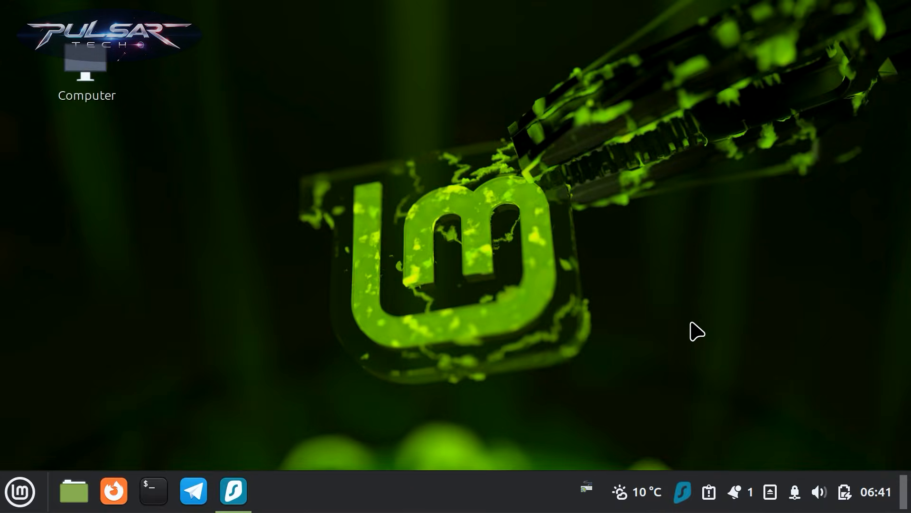
mouse_move(720, 347)
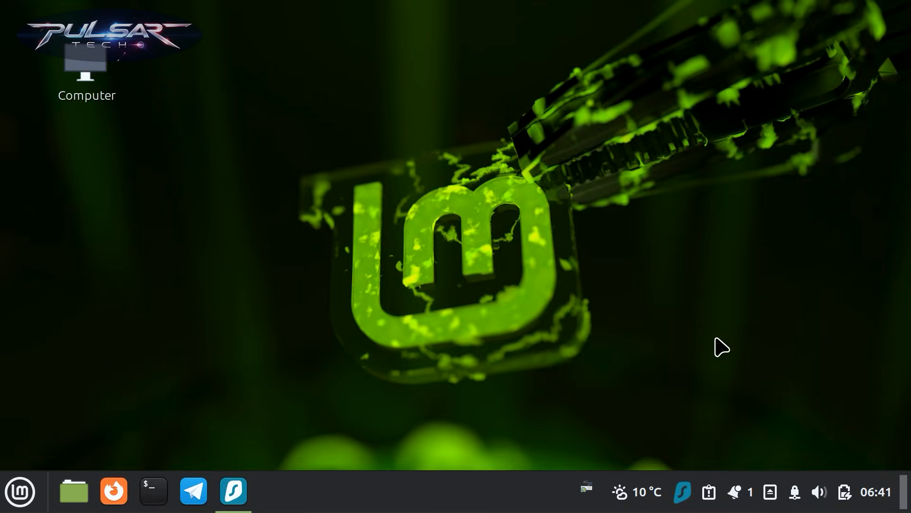